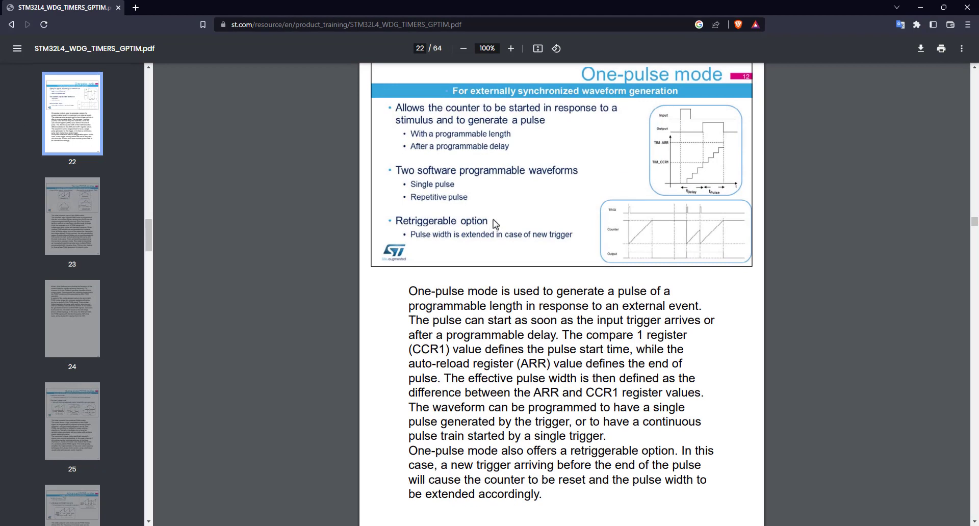
mouse_move(632, 118)
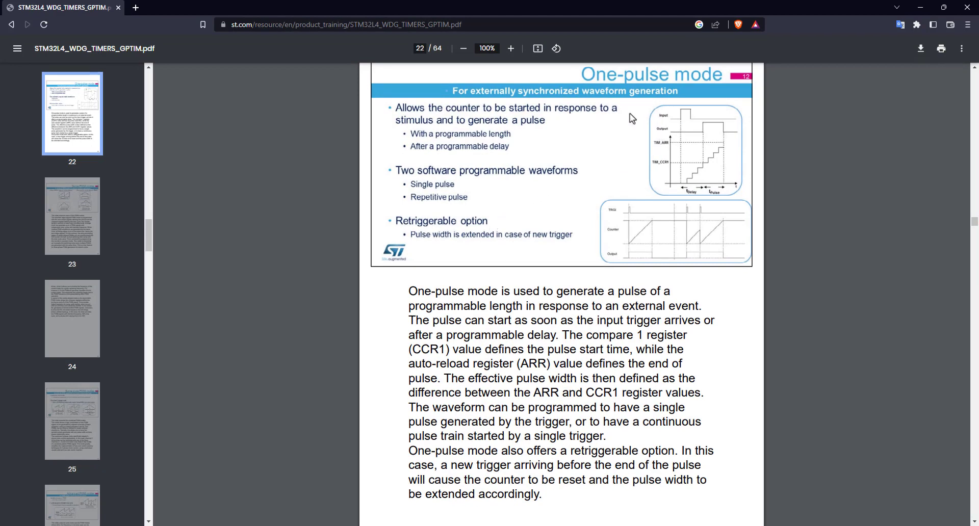
Step: Zoom the one-pulse mode PDF page and highlight the CCR1/ARR and retriggerable passages
click(510, 48)
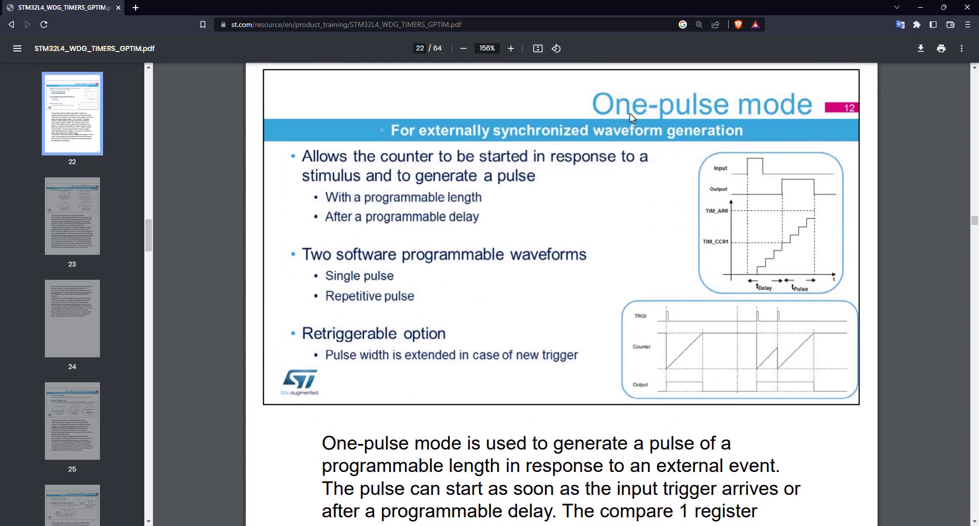
scroll(down, 3)
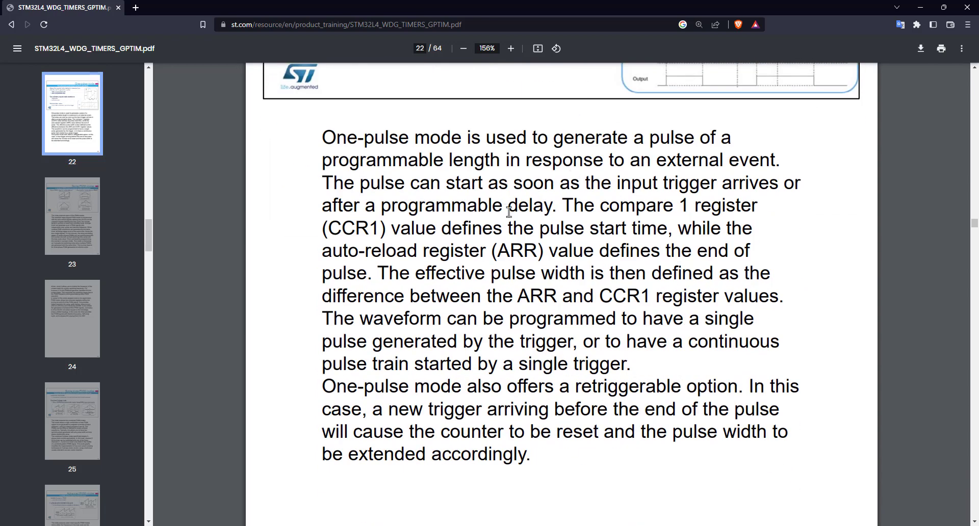
mouse_move(479, 202)
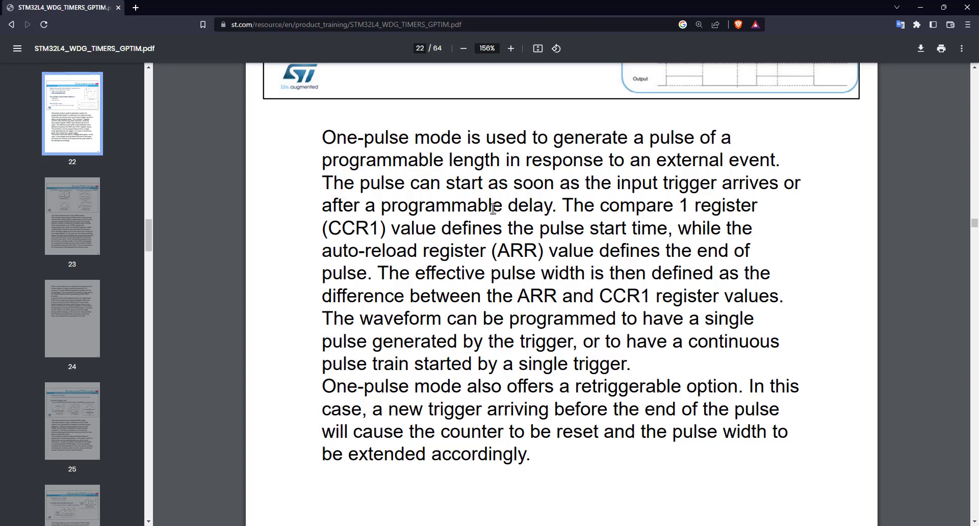
drag(562, 204, 659, 250)
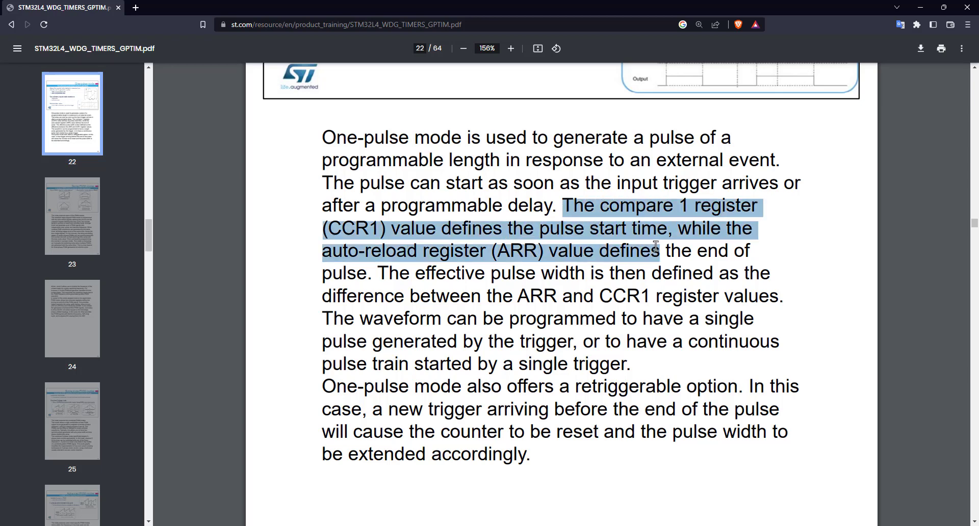
drag(655, 250, 437, 296)
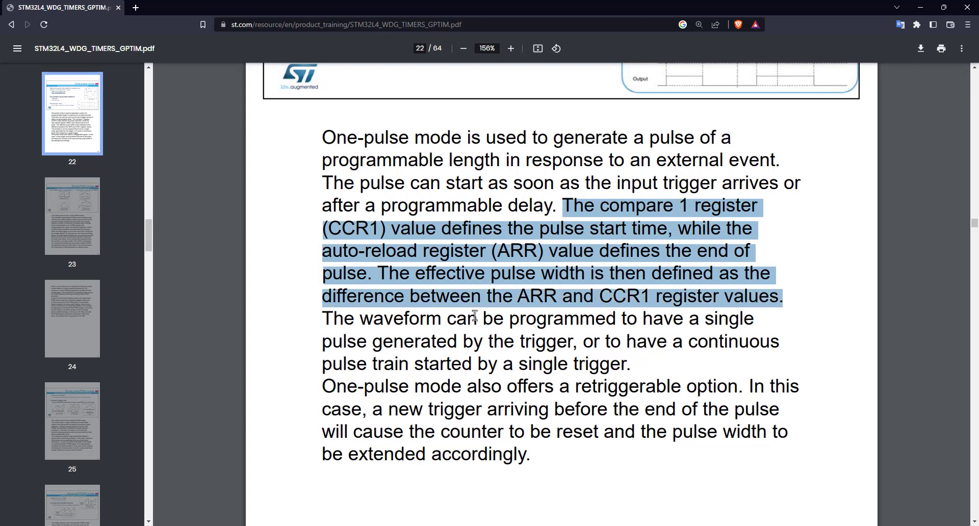
mouse_move(475, 363)
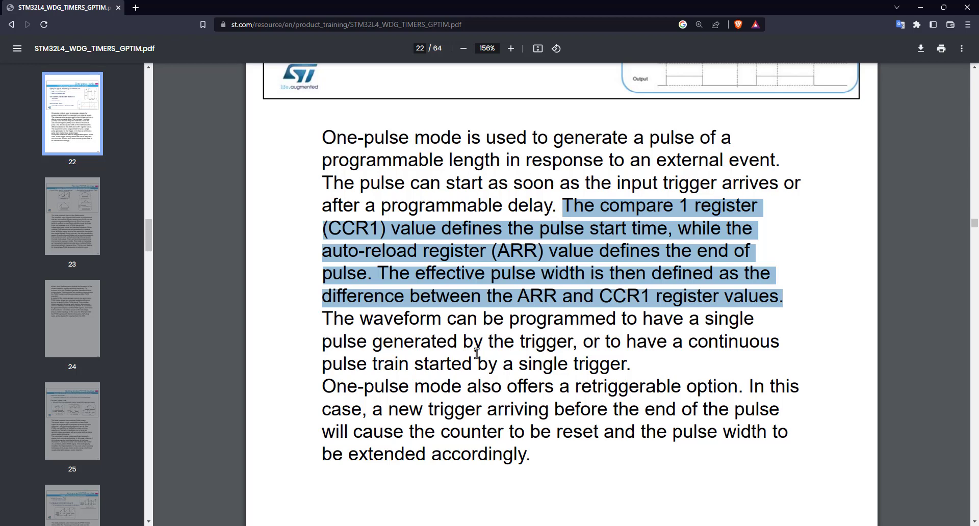
drag(448, 319, 622, 364)
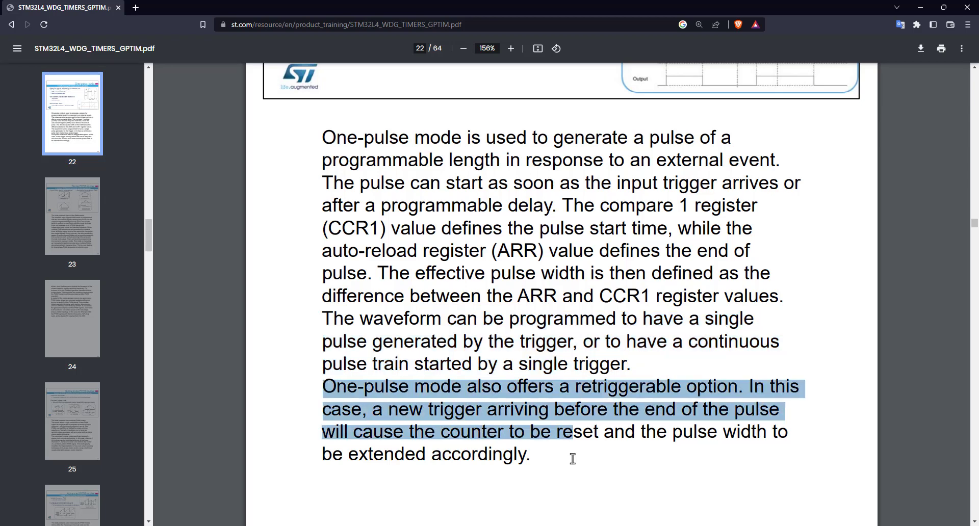
drag(572, 459, 647, 464)
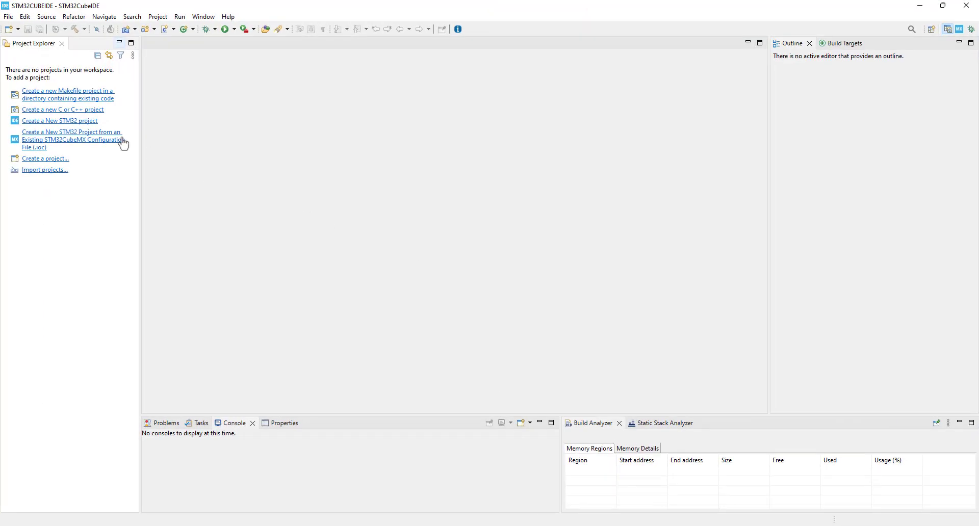
Step: Create the TUT_OnePulseMode project targeting the STM32F446RET6 part number
click(60, 121)
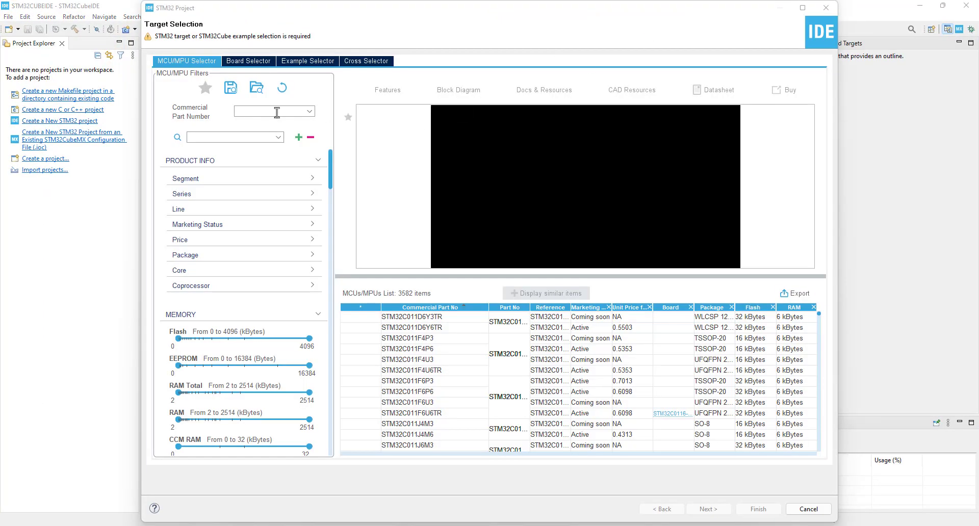
text(446)
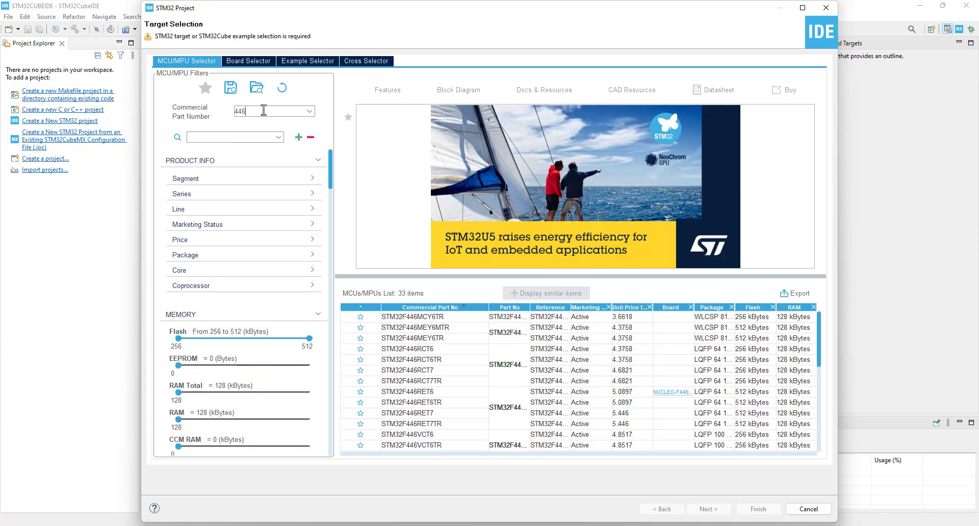
text(STM32F446RET6)
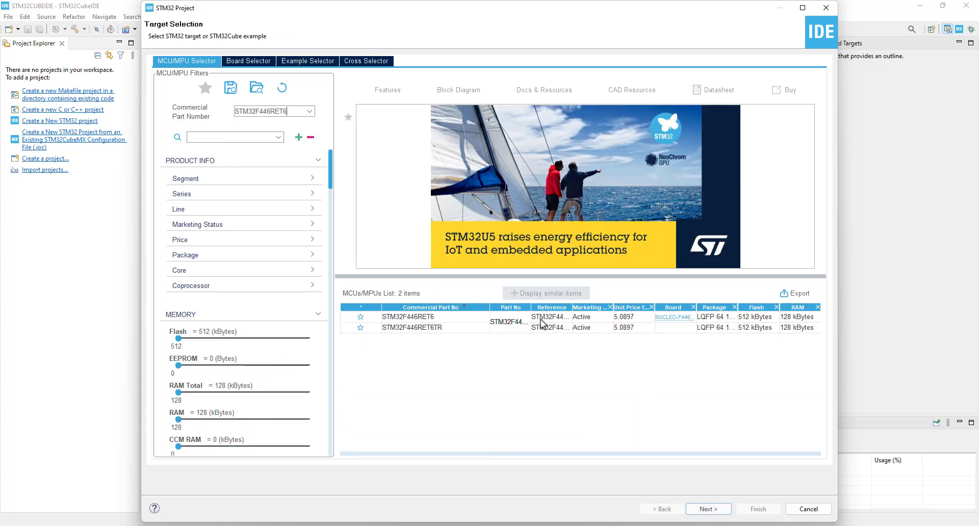
click(709, 508)
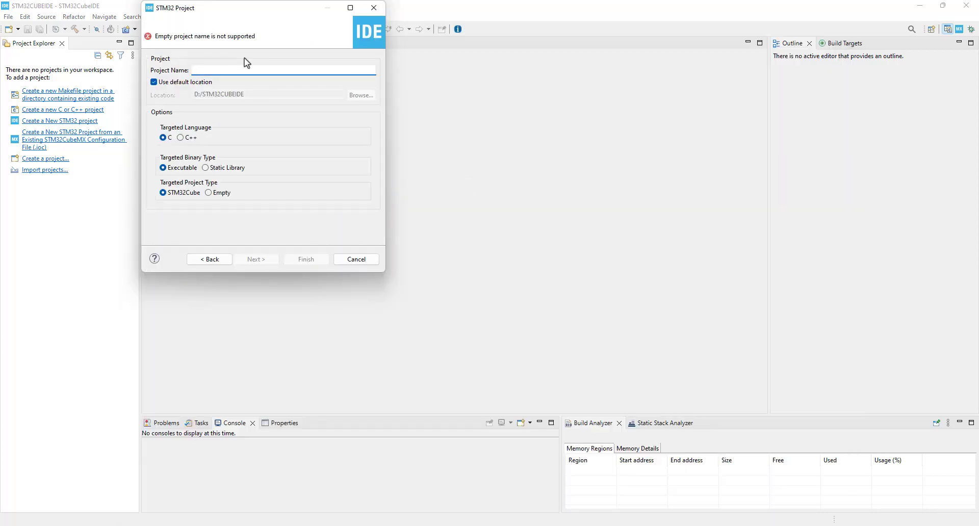
text(O)
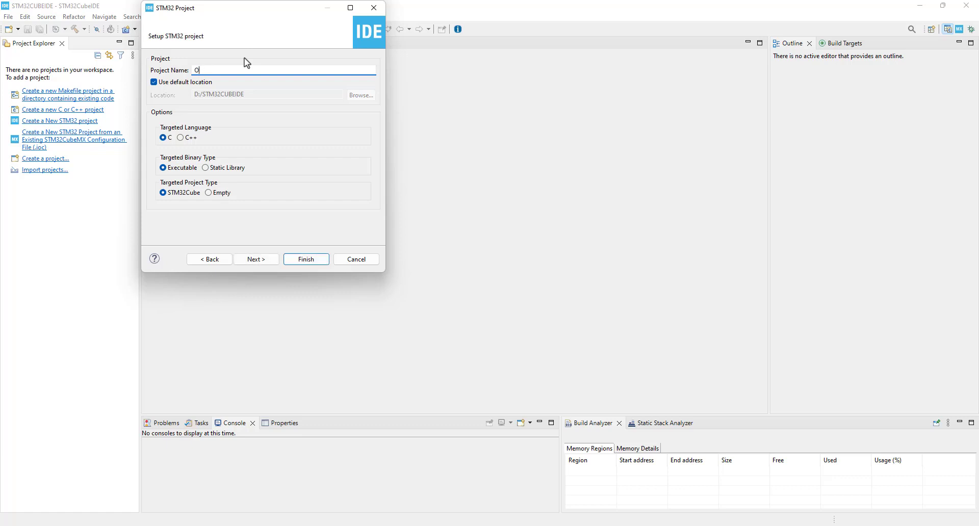
text(TUT_OnePulseMode)
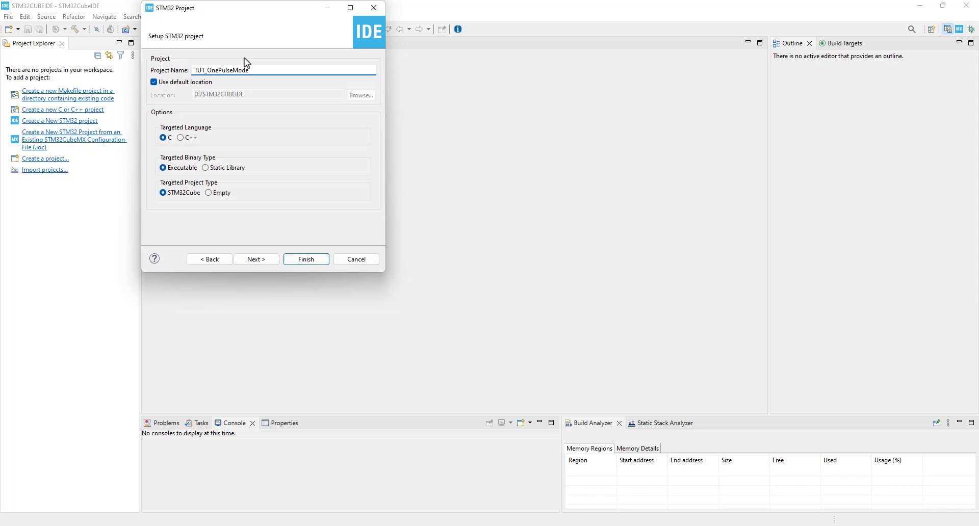
click(306, 259)
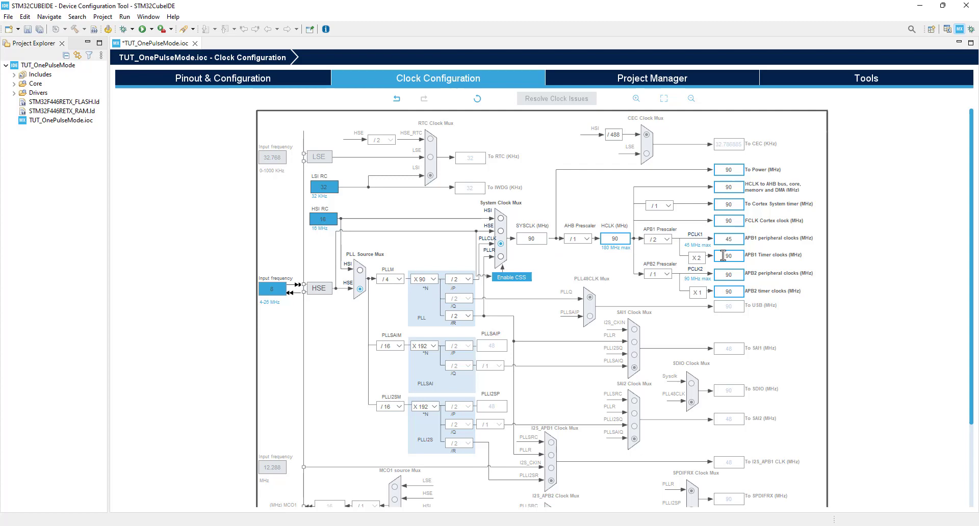
Step: Check the APB timer clocks, view System Core > SYS, and expand the Timers list
click(727, 291)
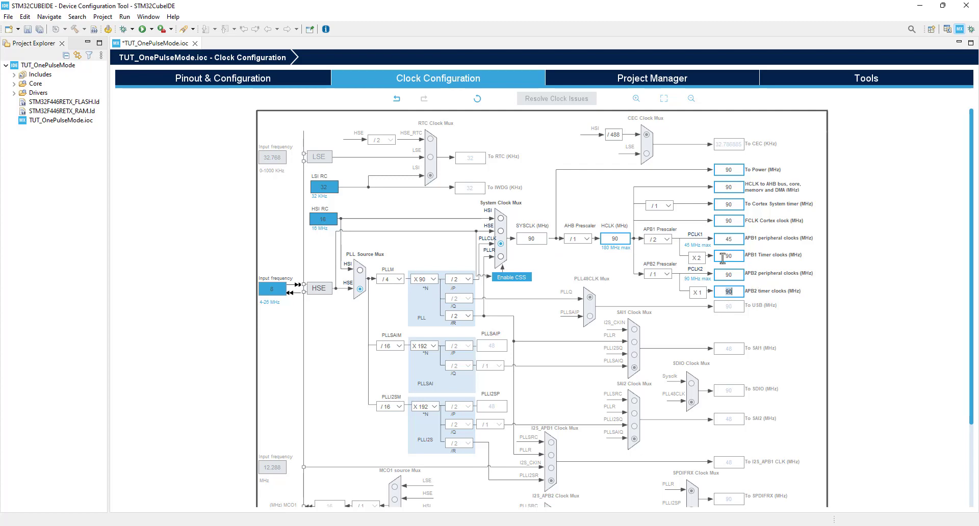
click(222, 78)
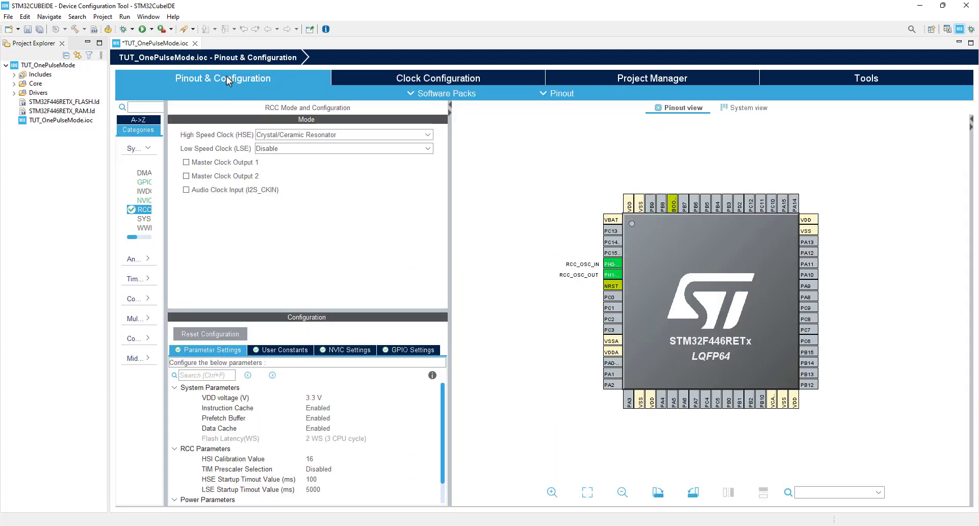
click(144, 209)
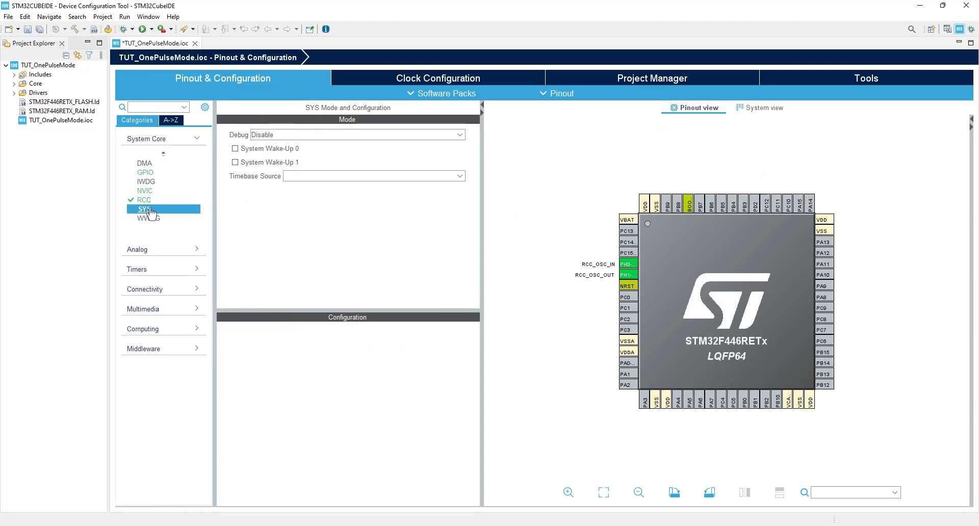
click(374, 176)
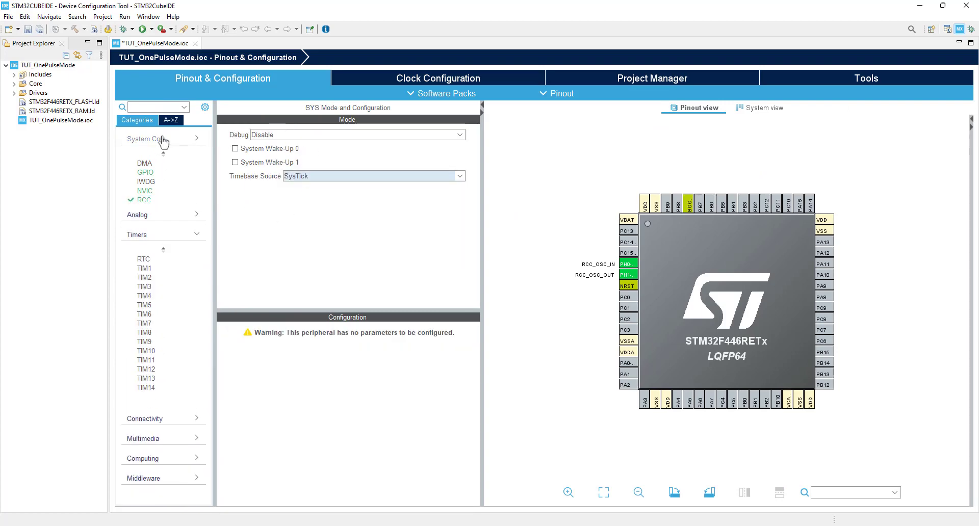
Step: Set TIM1 to Trigger slave mode from TI2FP2, Channel 1 output compare, One Pulse Mode on
click(144, 212)
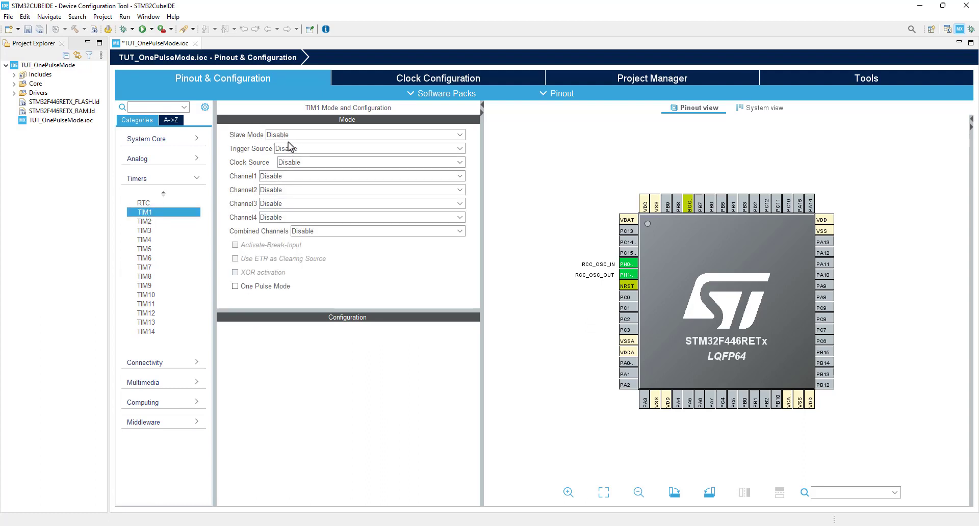
click(365, 135)
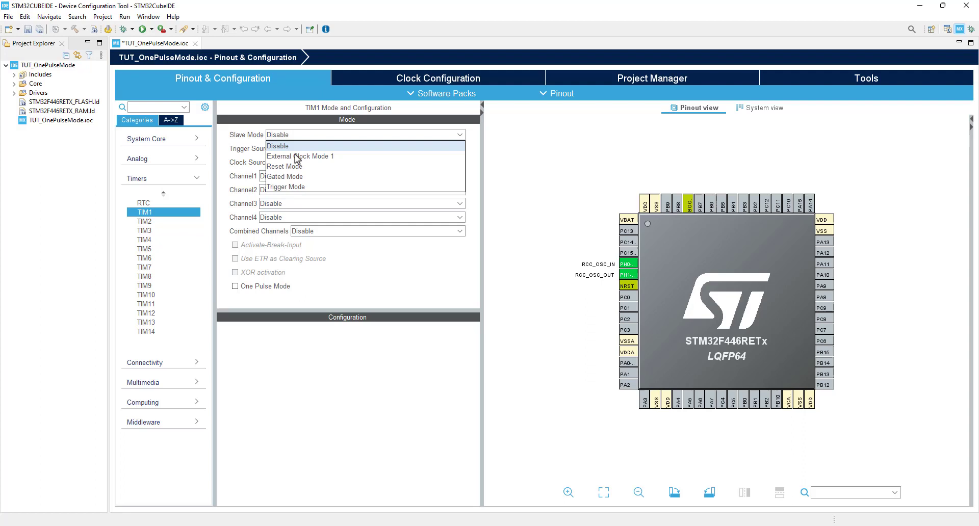
click(286, 187)
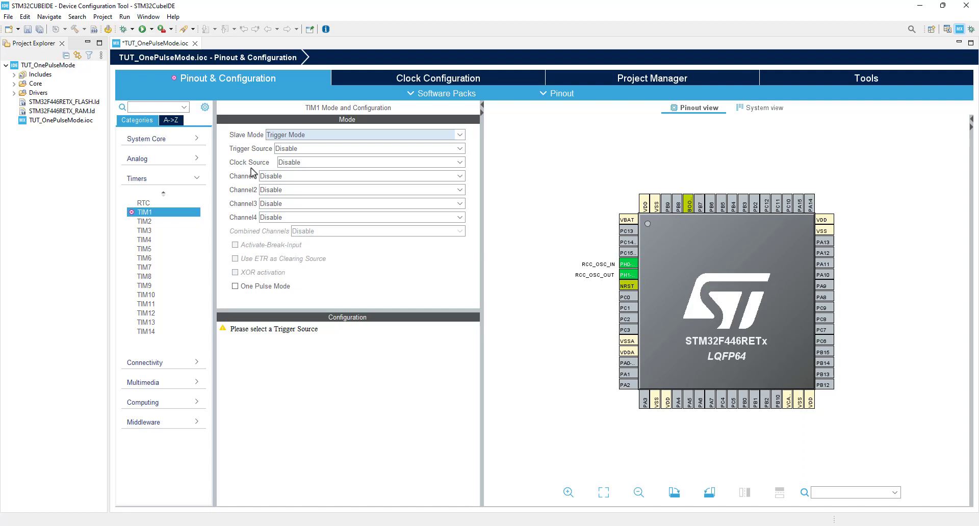
mouse_move(296, 151)
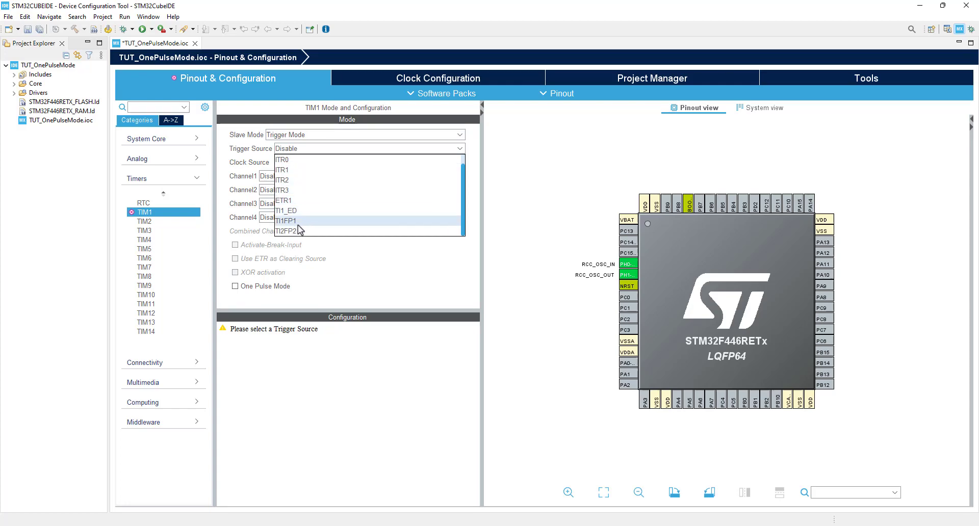
click(284, 231)
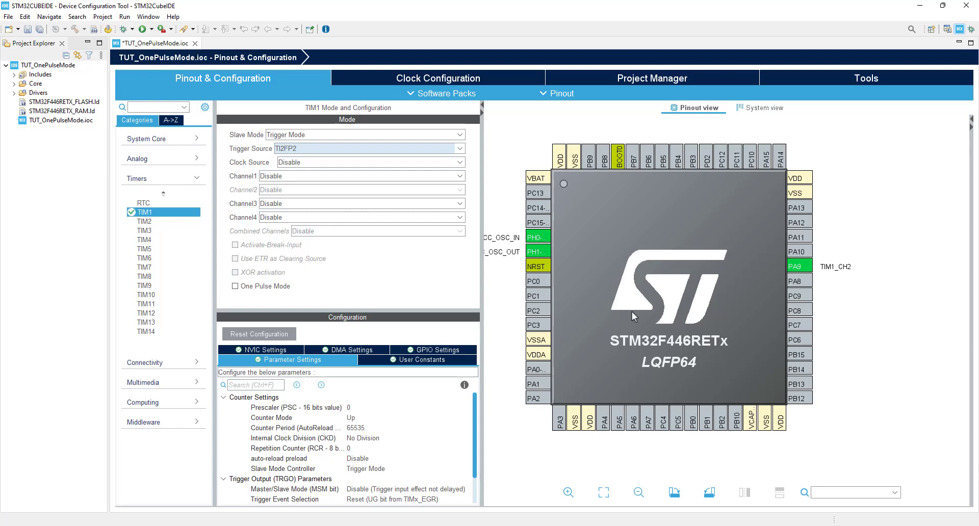
mouse_move(309, 169)
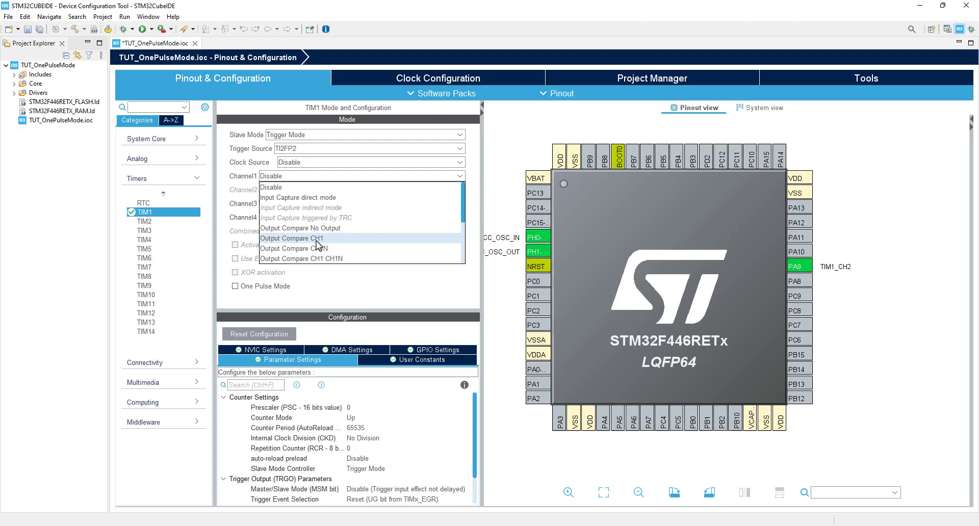
click(292, 238)
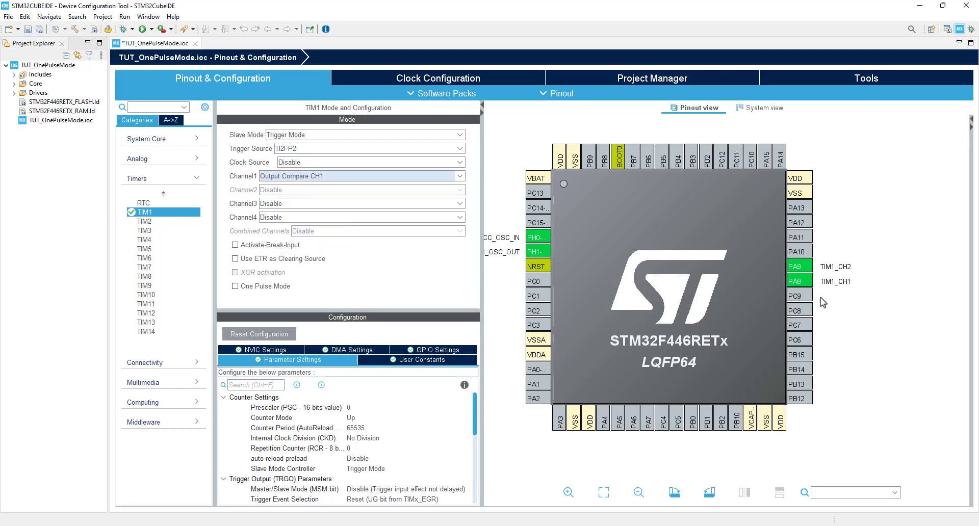
mouse_move(798, 284)
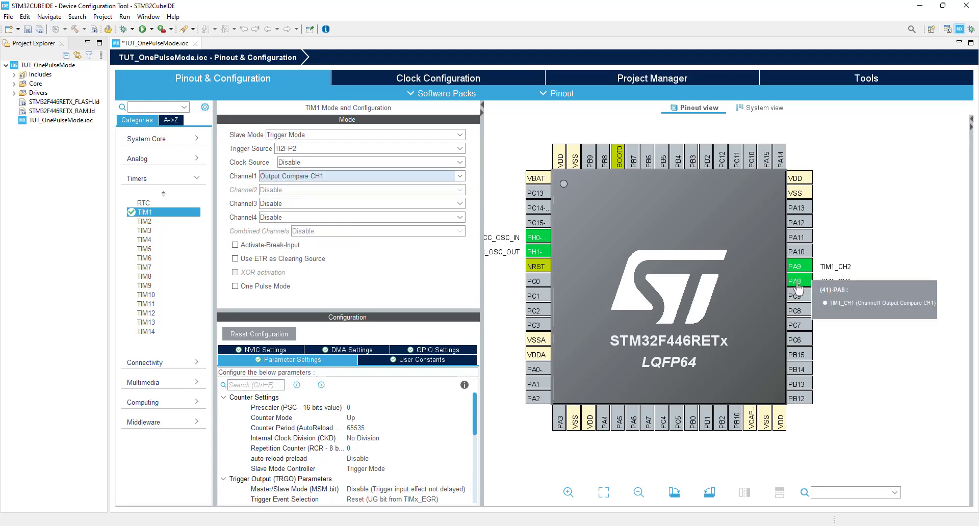
mouse_move(798, 270)
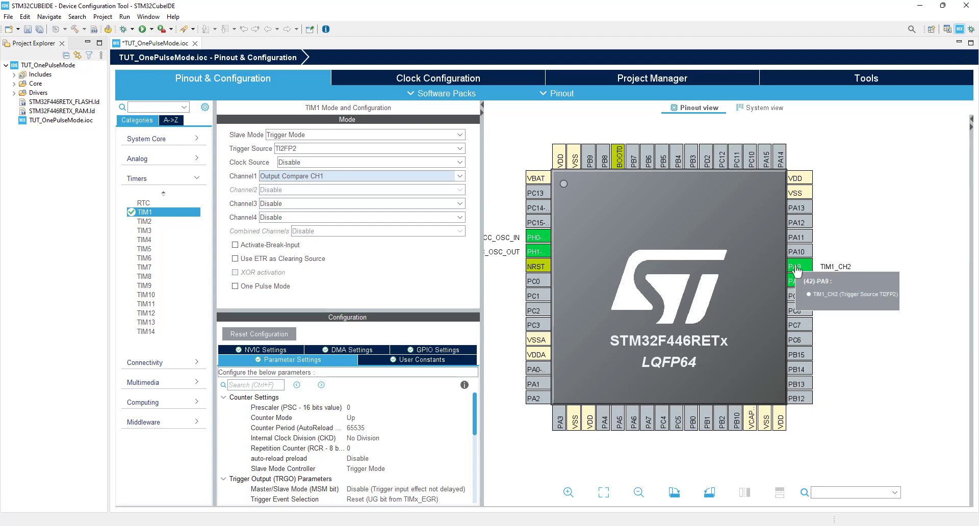
mouse_move(376, 263)
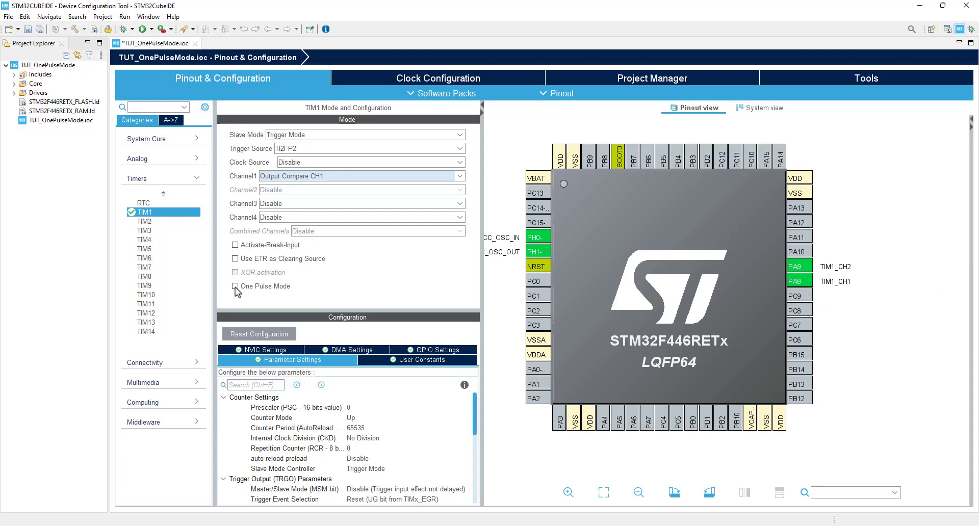
click(235, 286)
text(90-1)
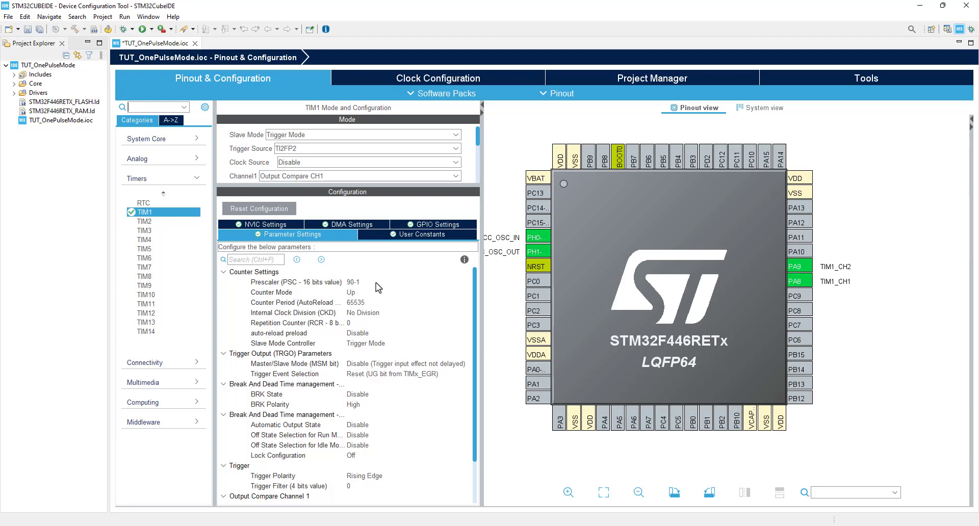
mouse_move(371, 290)
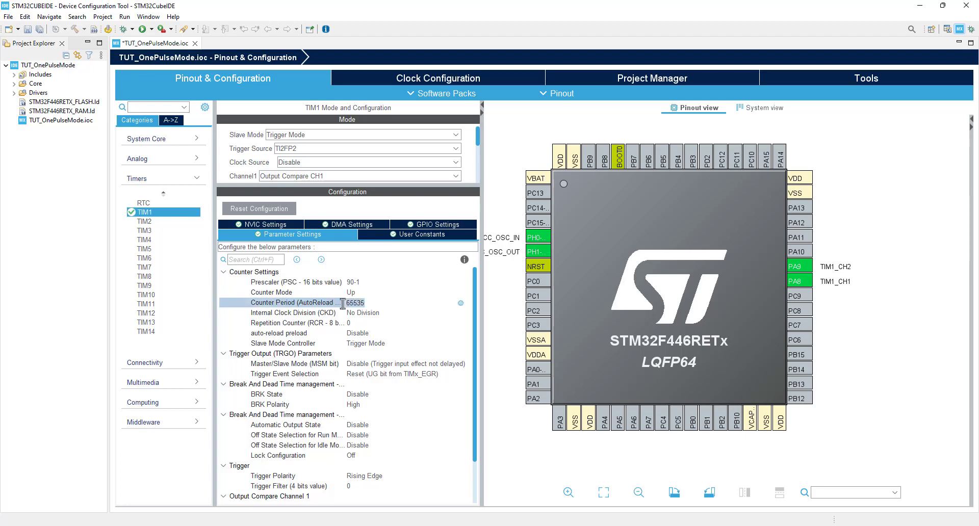
Step: Set TIM1 counter period 50000-1 and output compare channel 1 pulse 10000-1
text(50000-1)
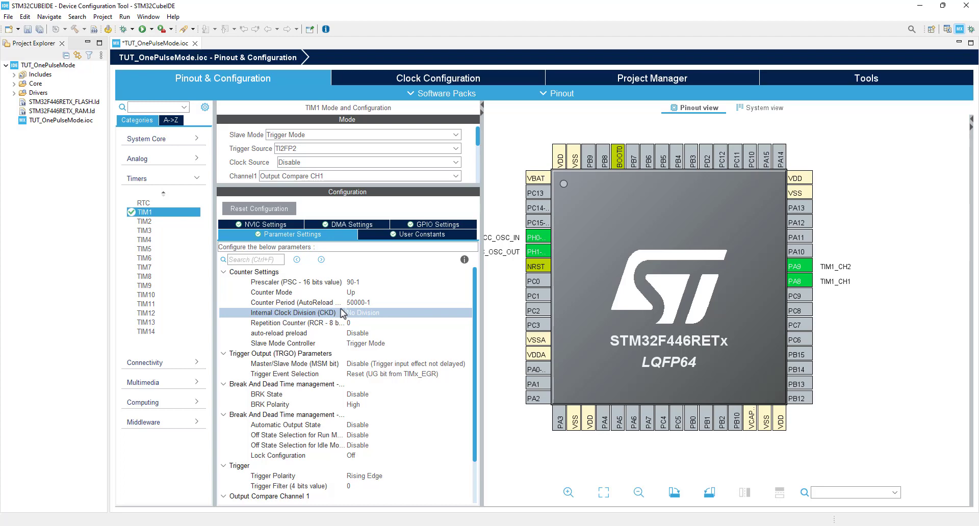
mouse_move(319, 338)
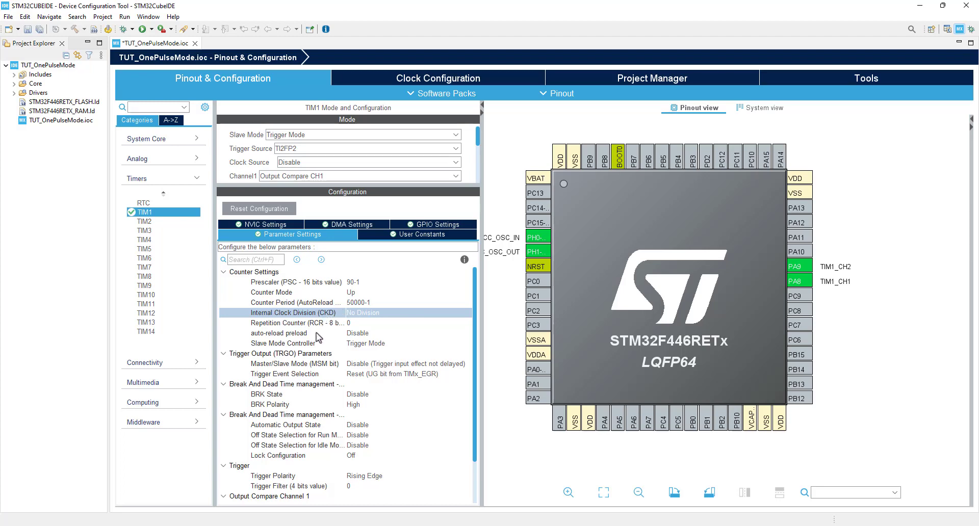
scroll(down, 3)
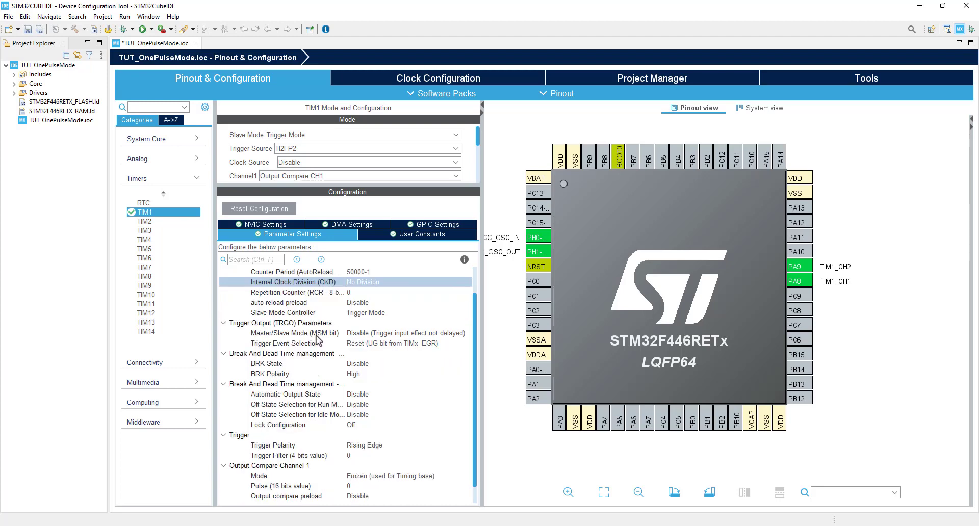
scroll(down, 3)
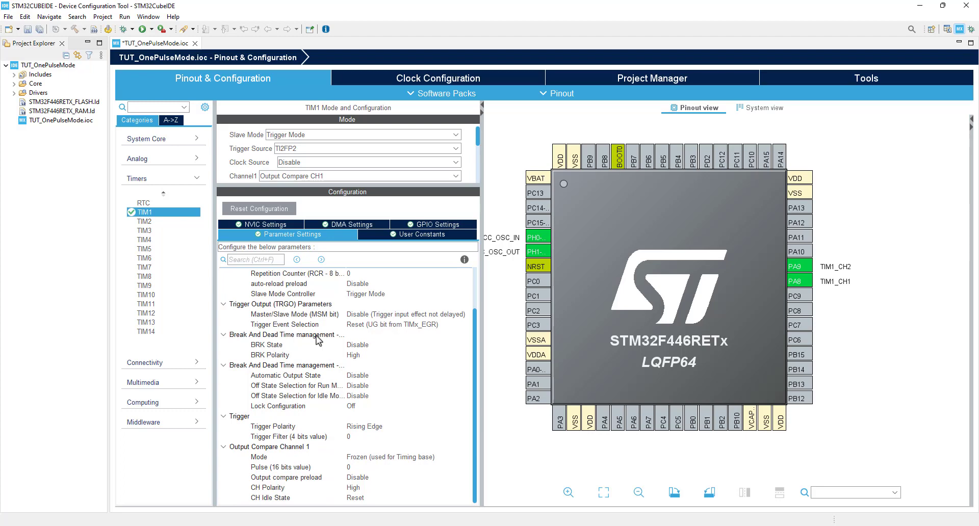
mouse_move(304, 440)
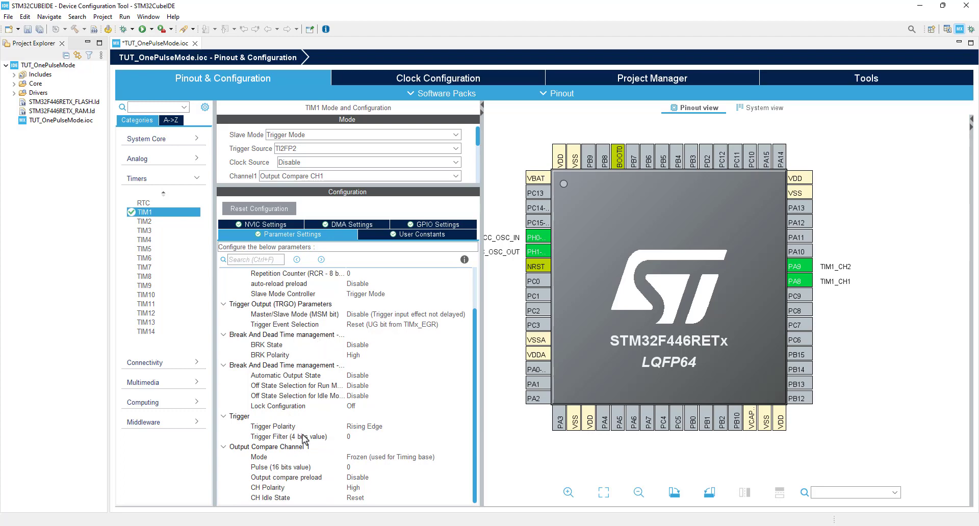
click(365, 426)
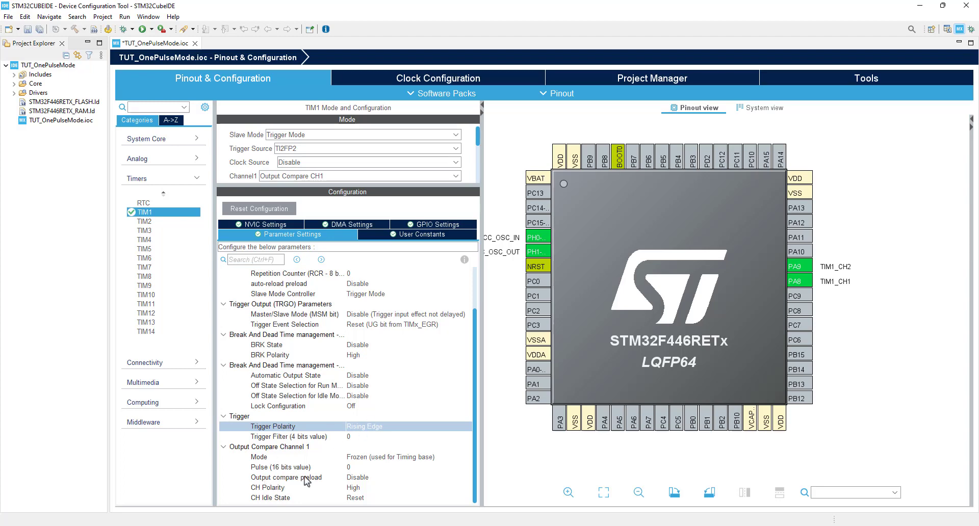
click(408, 457)
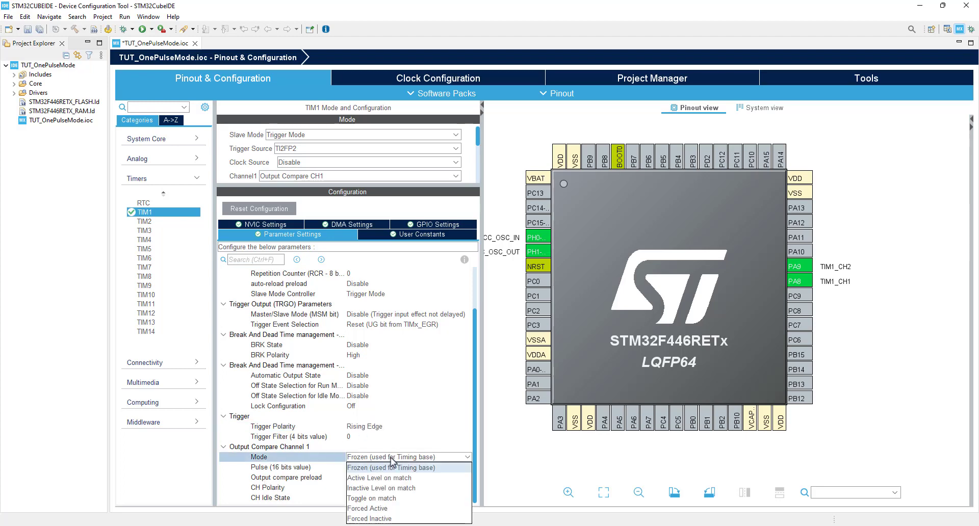
click(391, 468)
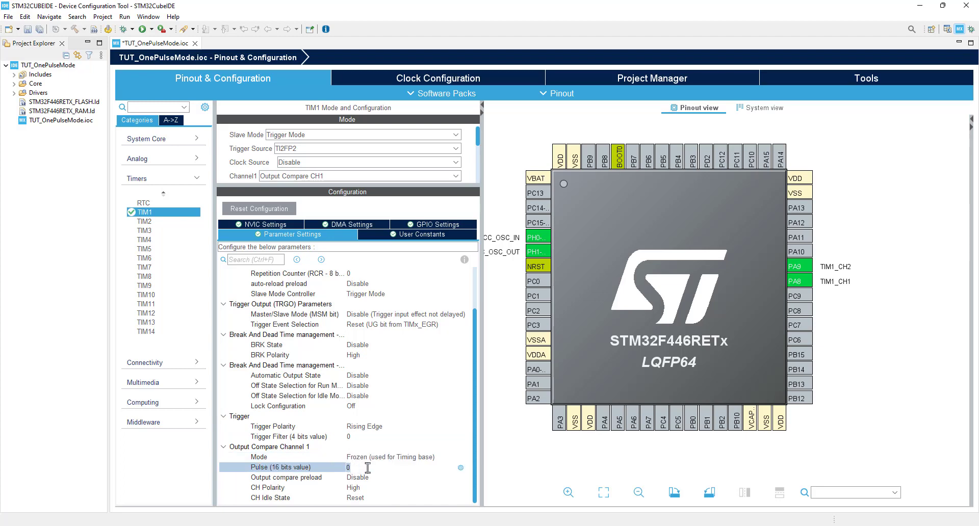
text(10000-1)
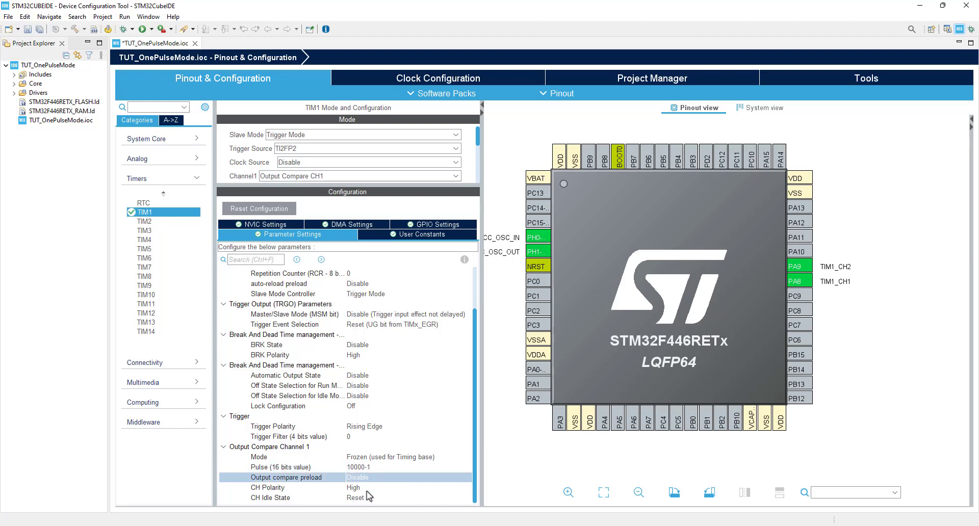
click(355, 467)
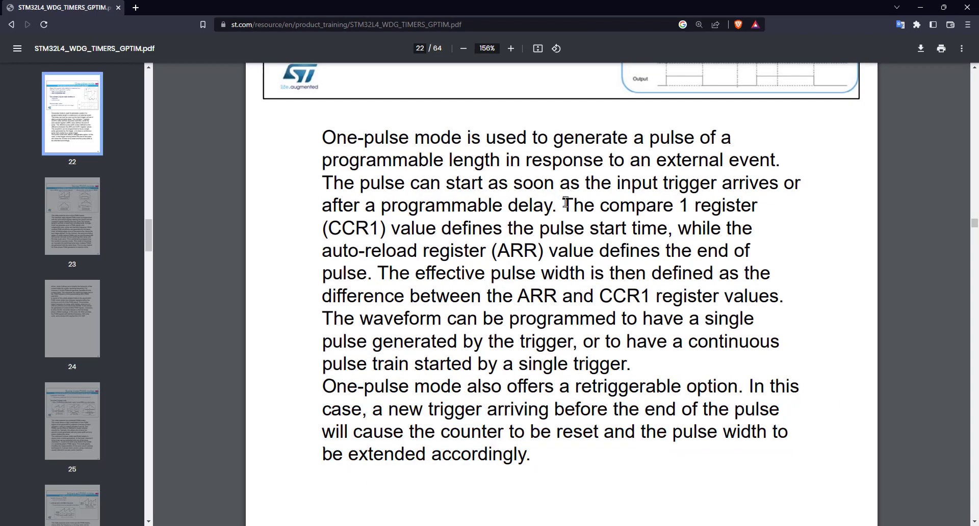
drag(562, 205, 669, 229)
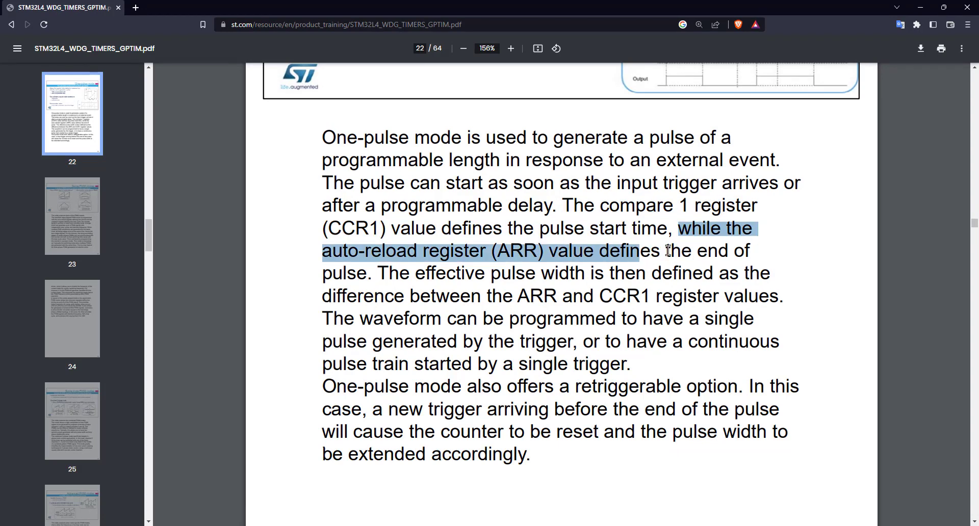
drag(659, 251, 368, 274)
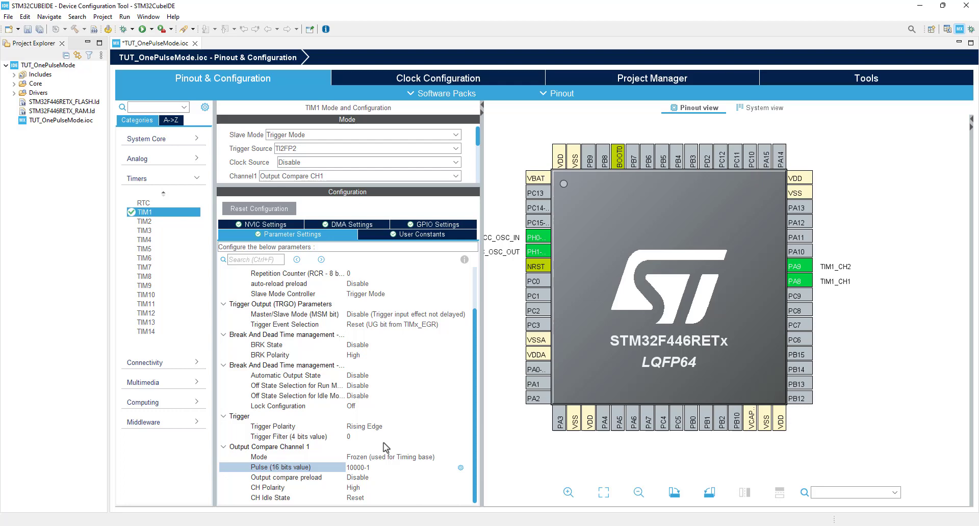
mouse_move(742, 286)
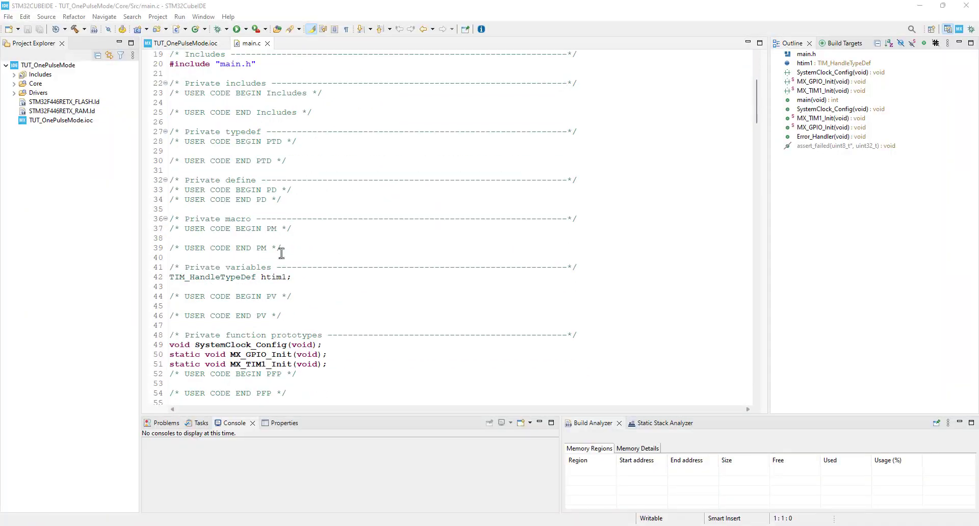
Step: Select the TIM_OCMODE_TIMING constant on channel 1's OCMode line in MX_TIM1_Init
scroll(down, 3)
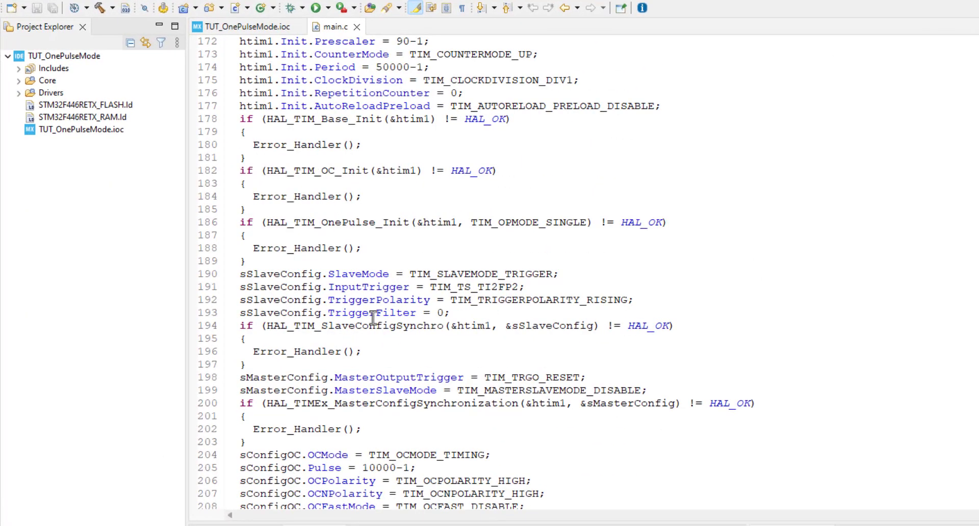
scroll(down, 3)
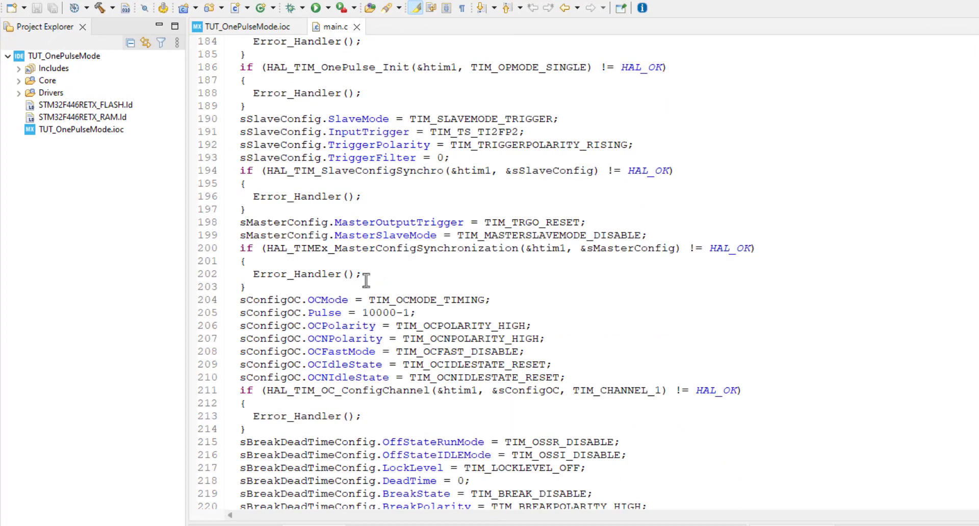
double_click(326, 299)
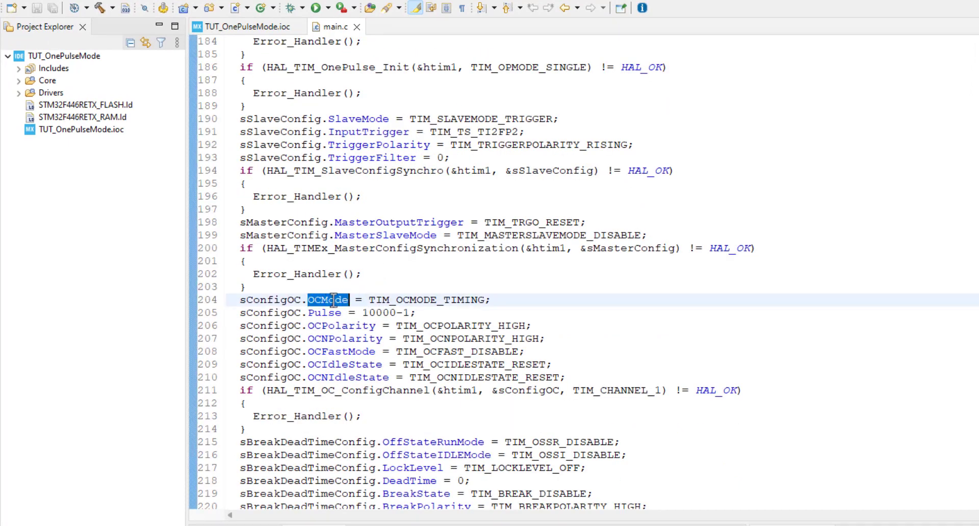
double_click(433, 300)
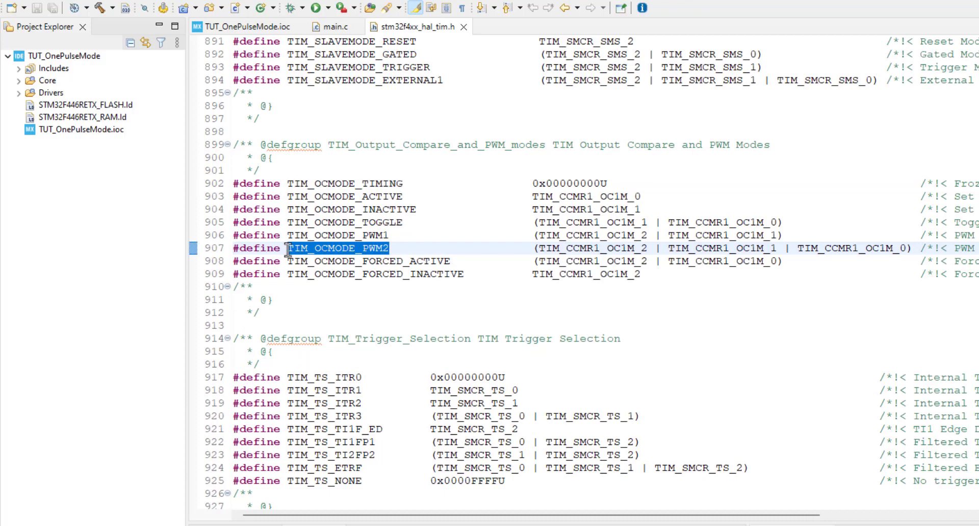
mouse_move(335, 26)
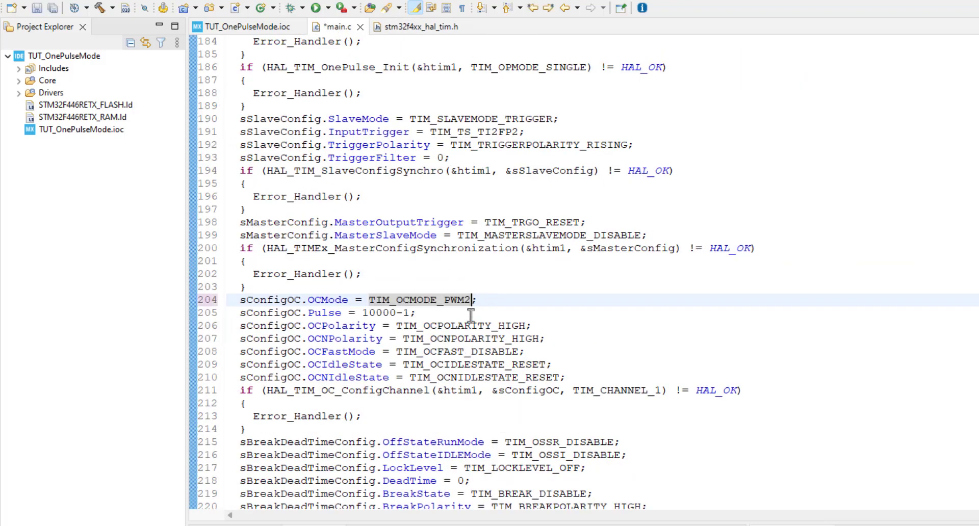
mouse_move(481, 315)
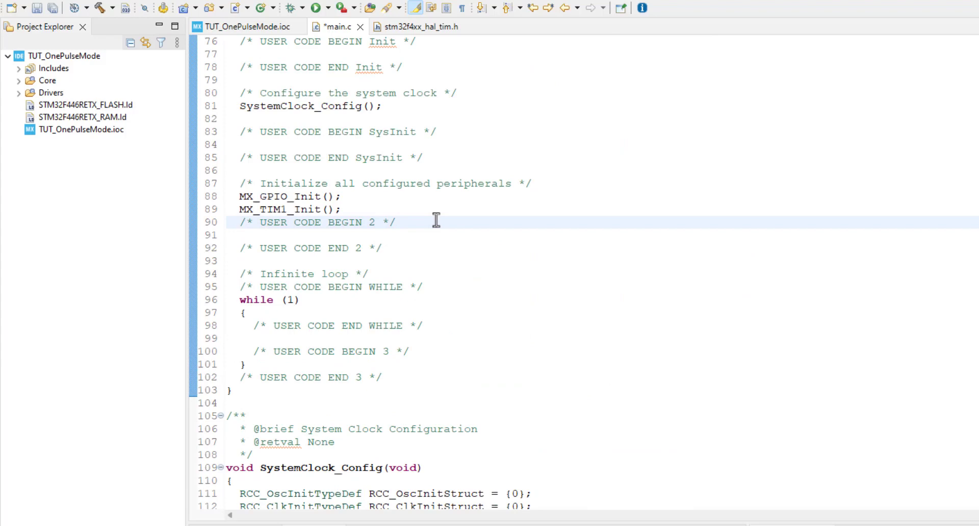
Step: Enter HAL_TIM_OnePulse_Start(&htim1, TIM_CHANNEL_1) in USER CODE BEGIN 2 via content assist
text(HAL_)
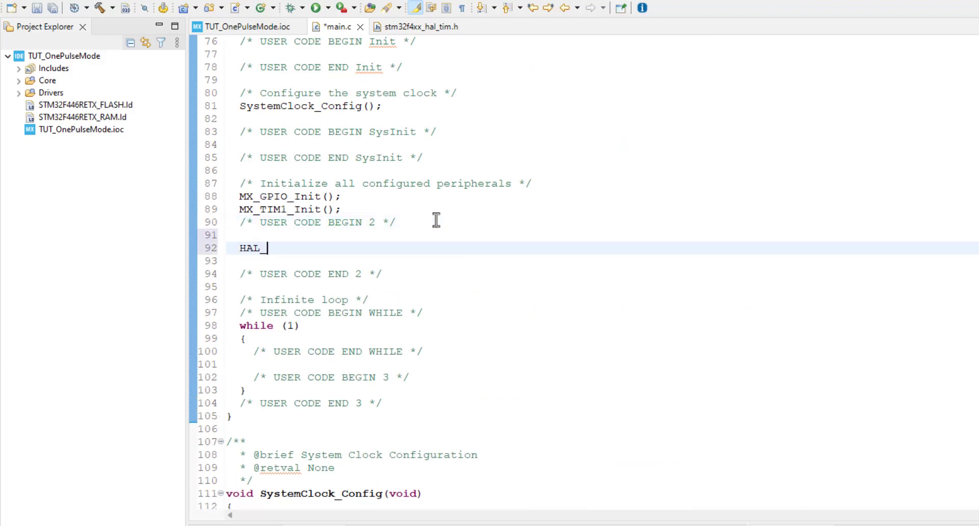
text(TIM_OnePulse_Start(htim, OutputChannel)
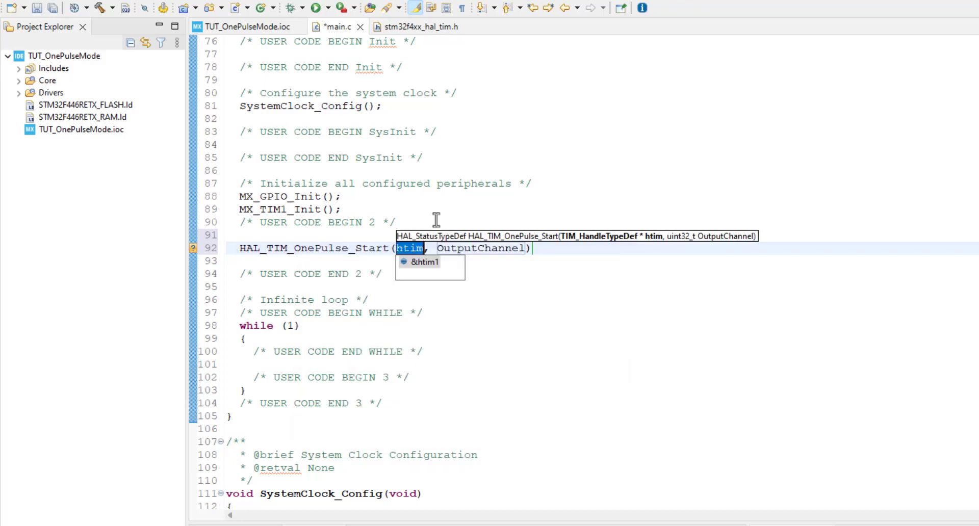
text(TIM_CHANN)
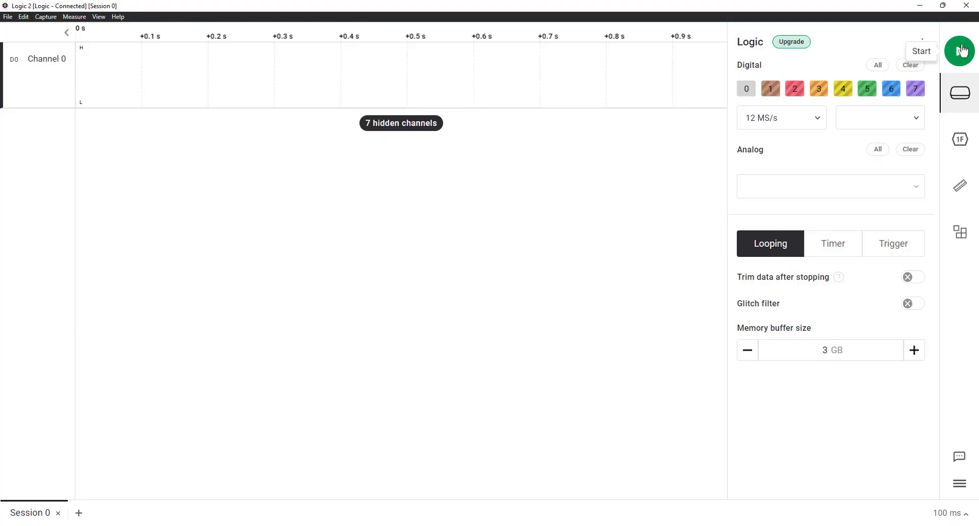
Step: Record Channel 0 in Logic 2 while triggering the board several times
click(960, 49)
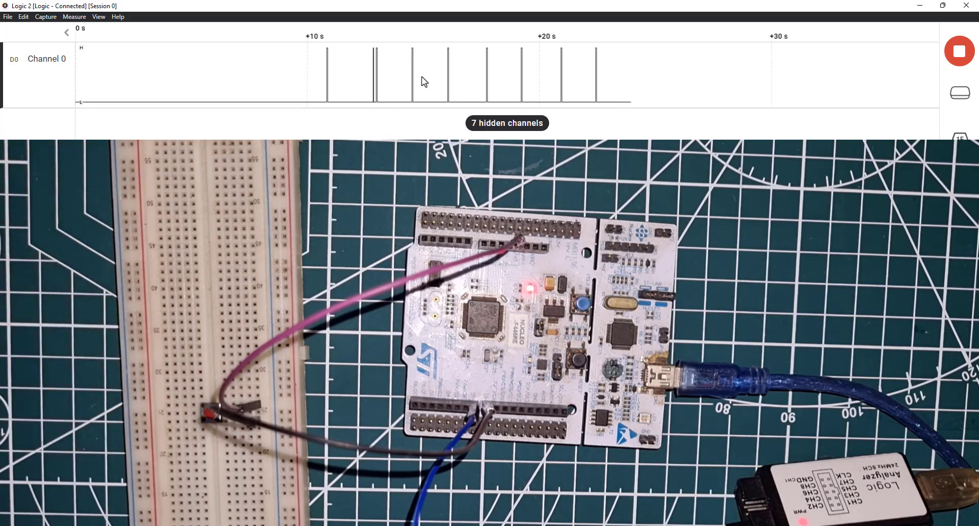
click(960, 51)
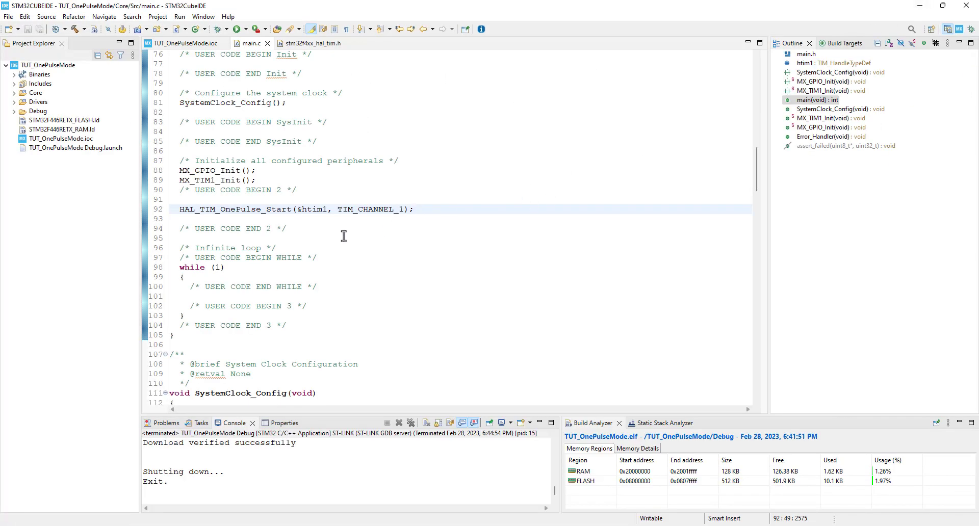
mouse_move(353, 218)
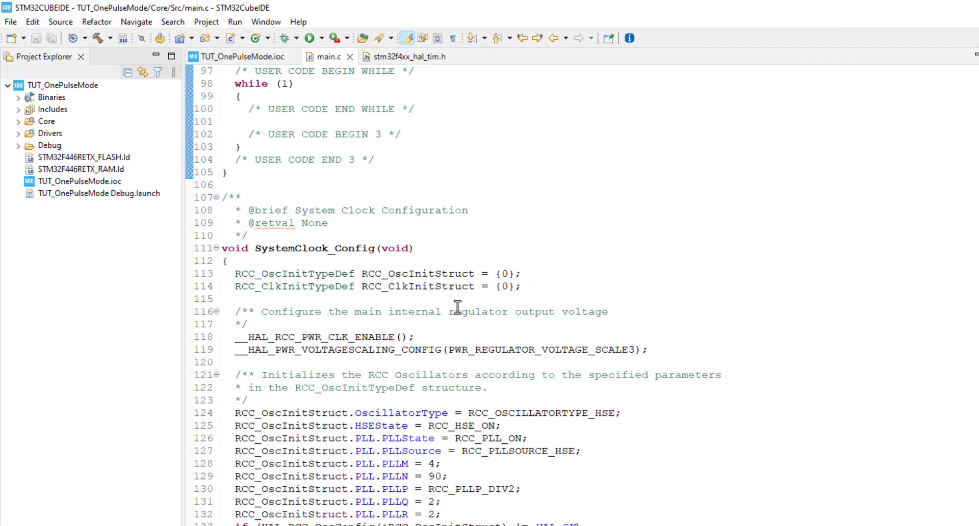
Step: Change htim1.Init.RepetitionCounter to 8-1 and run the program again
scroll(down, 3)
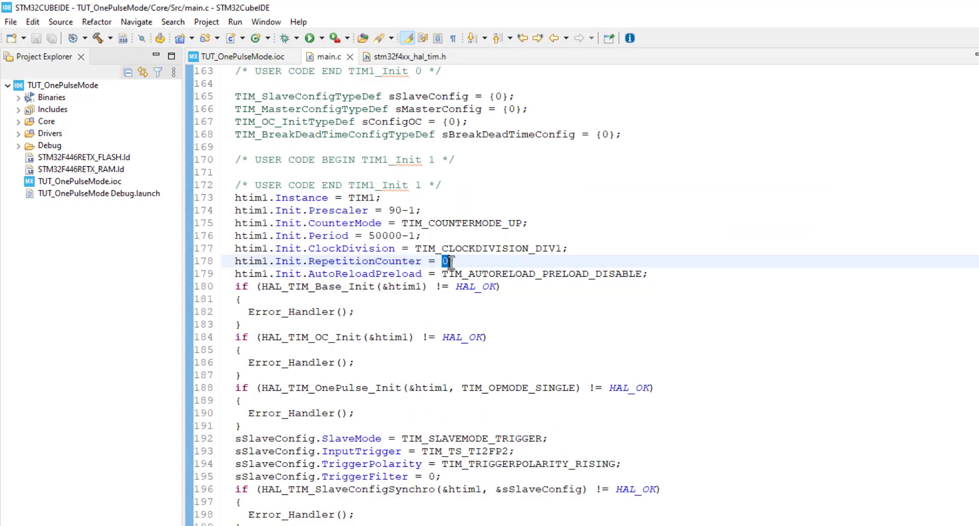
text(8)
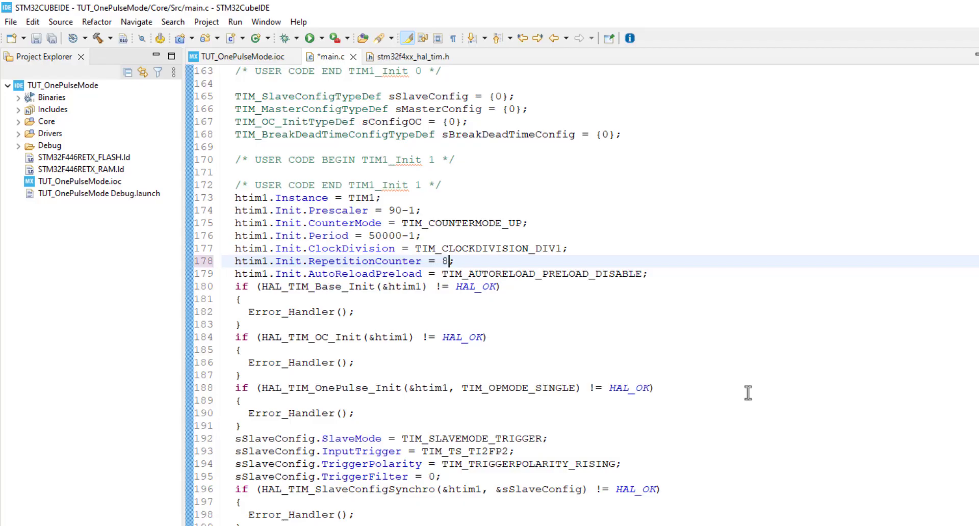
text(-1)
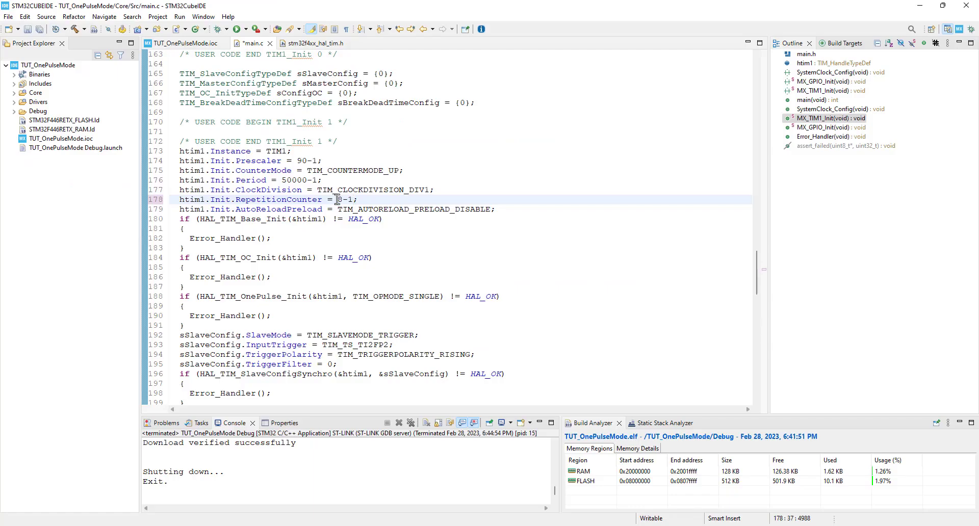
click(240, 30)
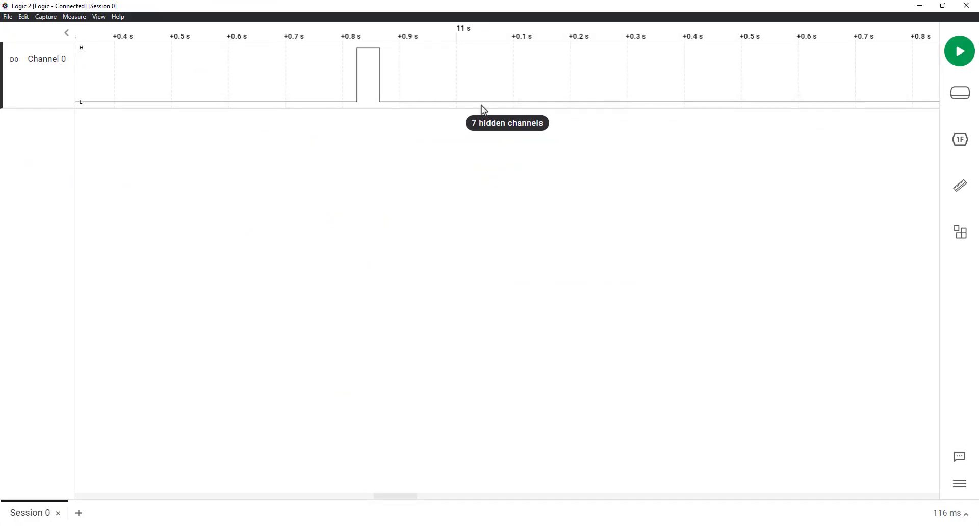
click(959, 50)
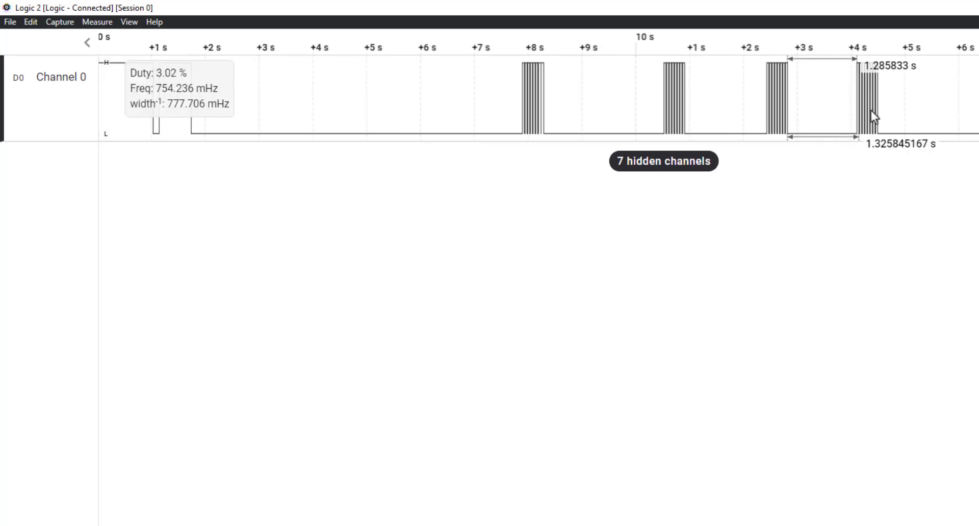
scroll(down, 3)
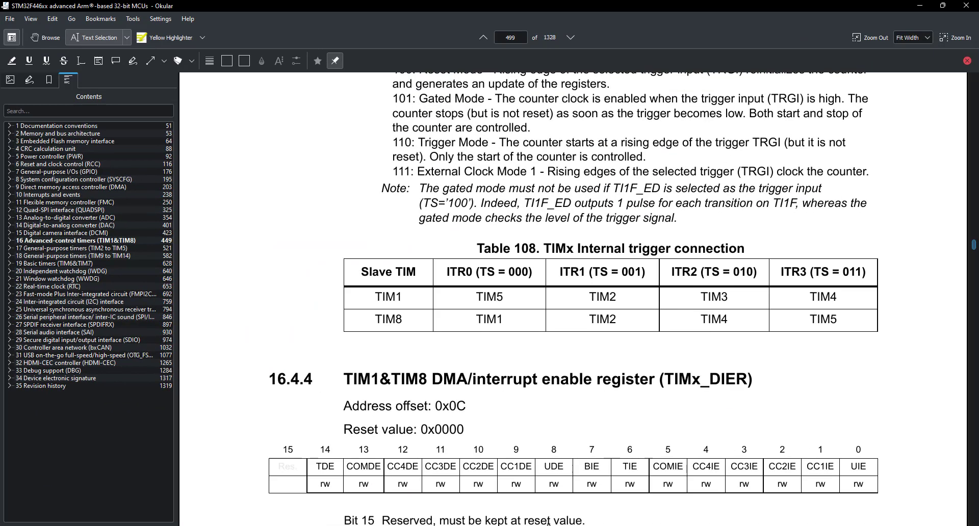
double_click(590, 248)
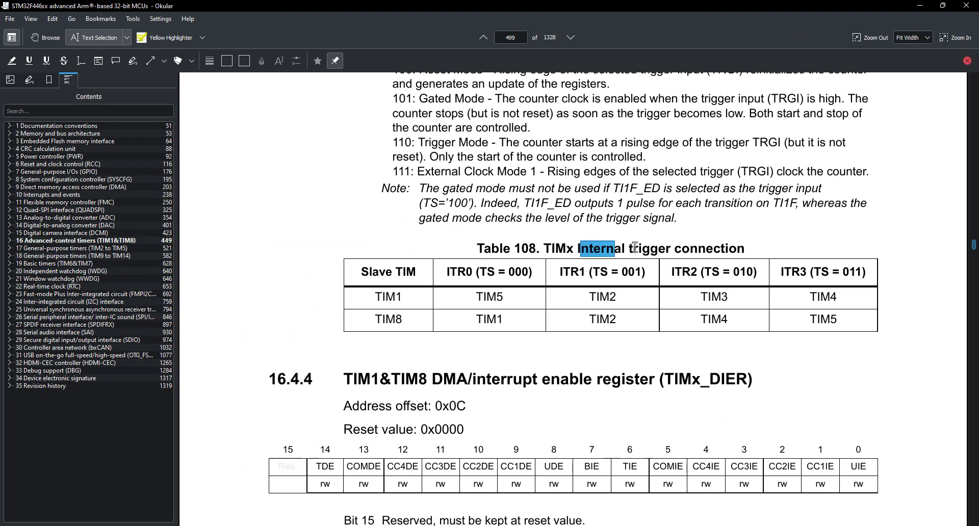
click(748, 248)
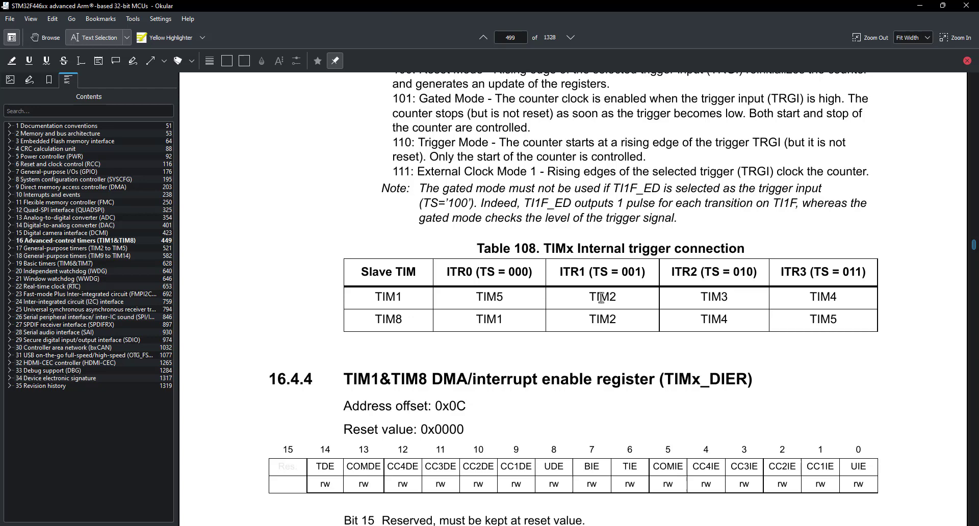
drag(502, 297, 615, 297)
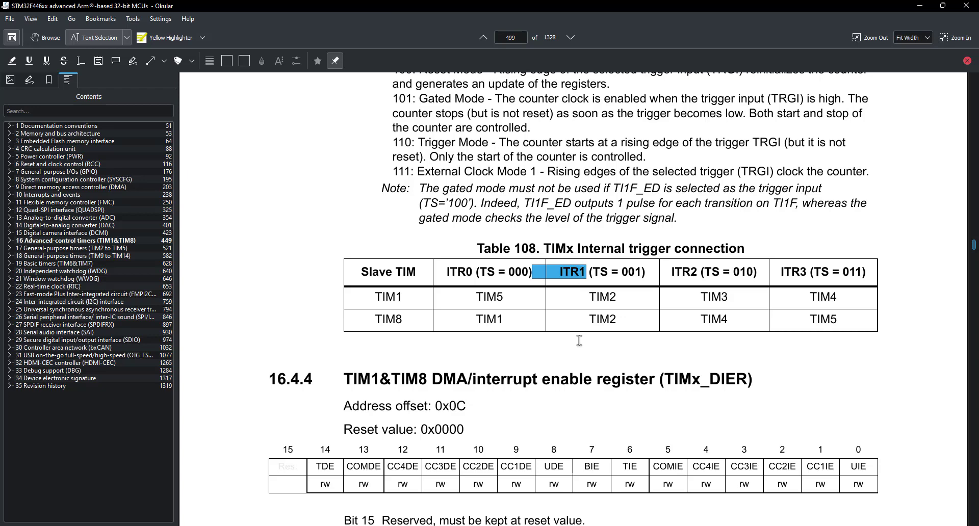
double_click(572, 272)
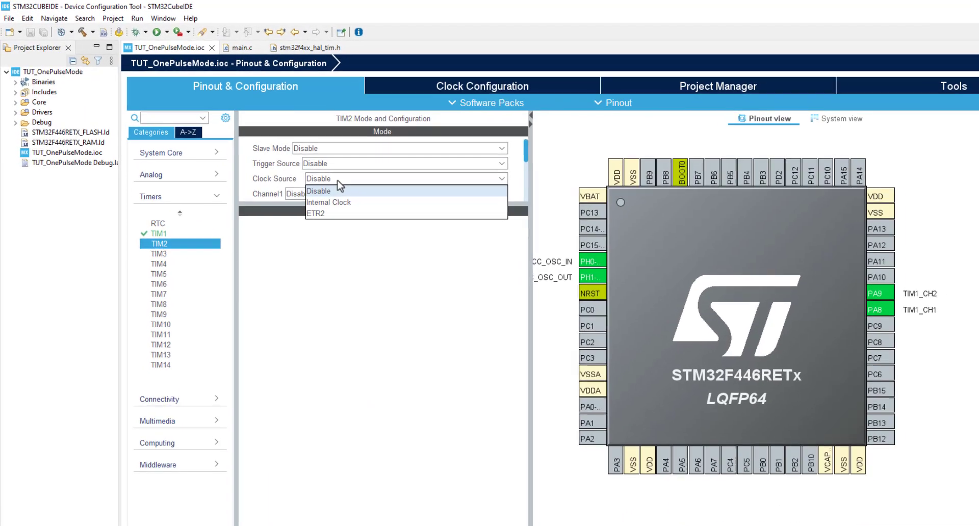
Step: Give TIM2 internal clock, prescaler 90-1, period 60000-1 and Update Event trigger output
click(329, 202)
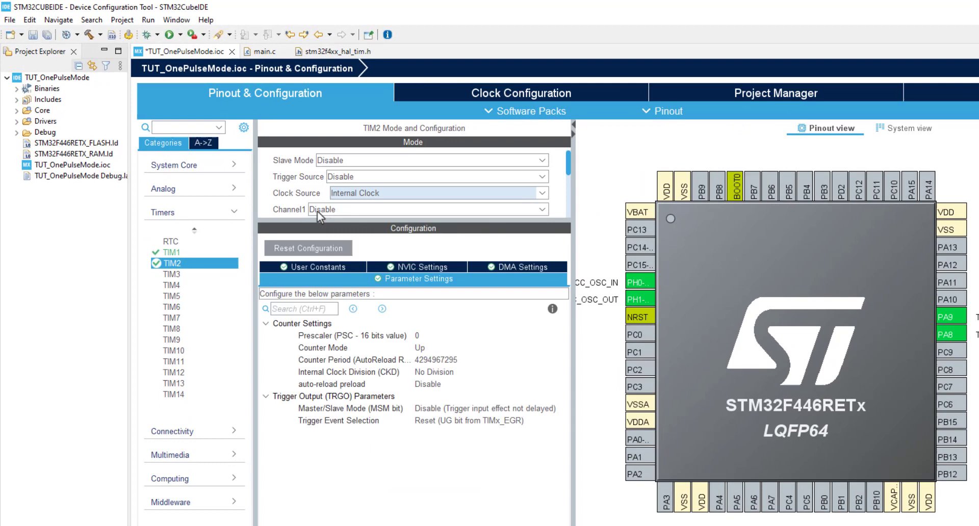
click(417, 335)
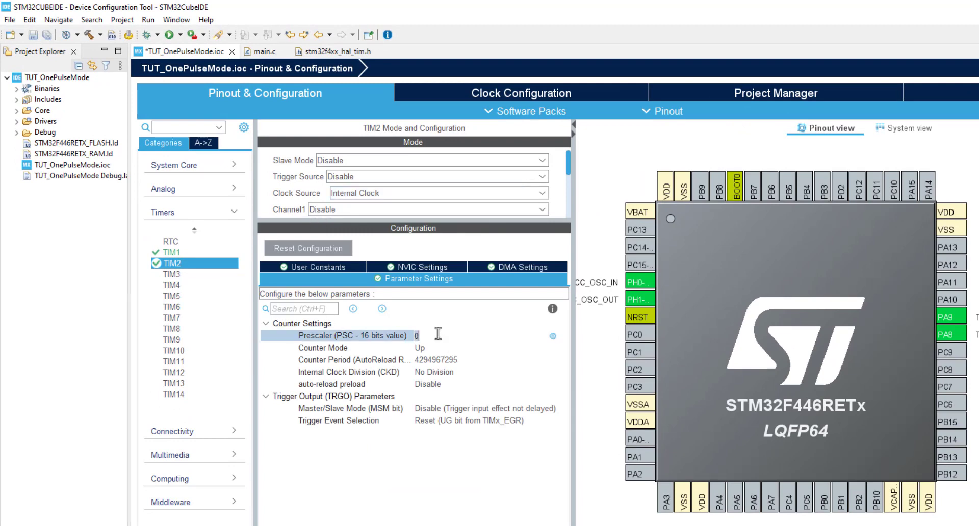
mouse_move(473, 363)
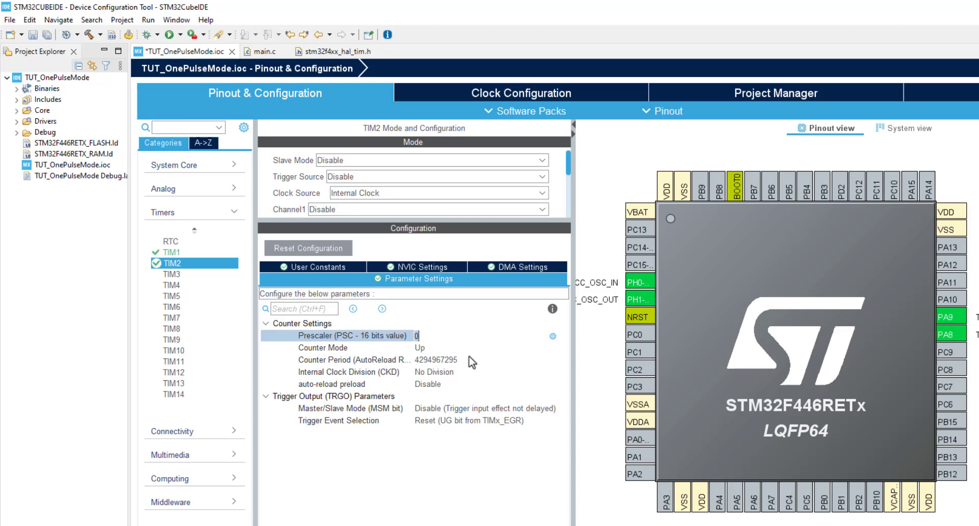
text(90-1)
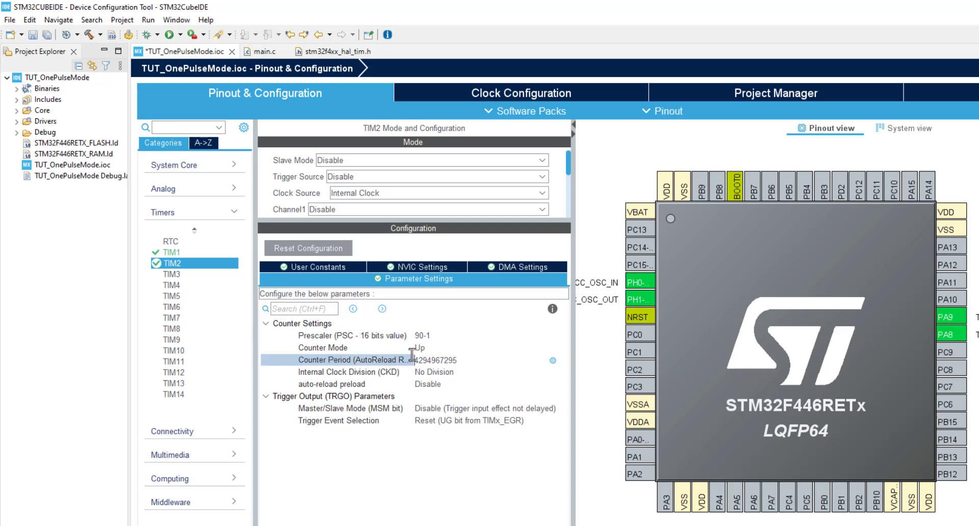
text(60000-1)
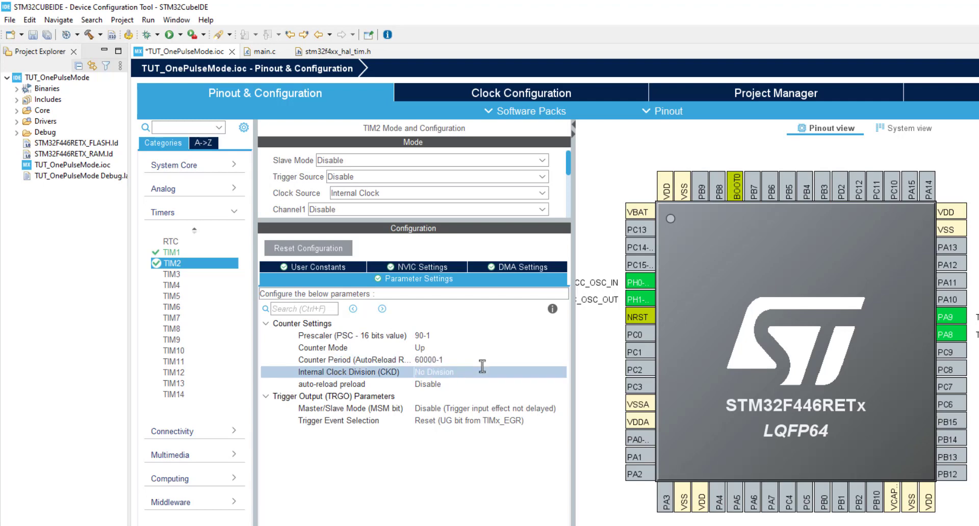
click(439, 361)
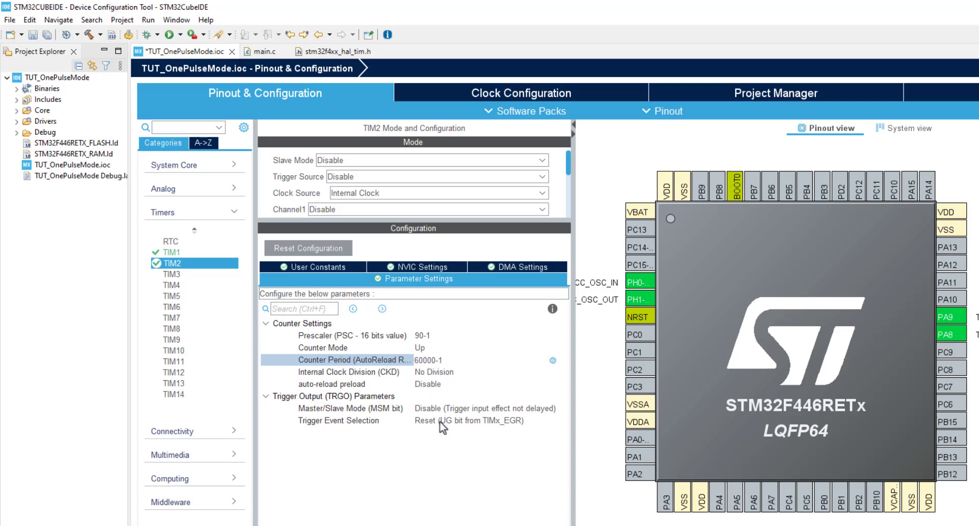
click(472, 421)
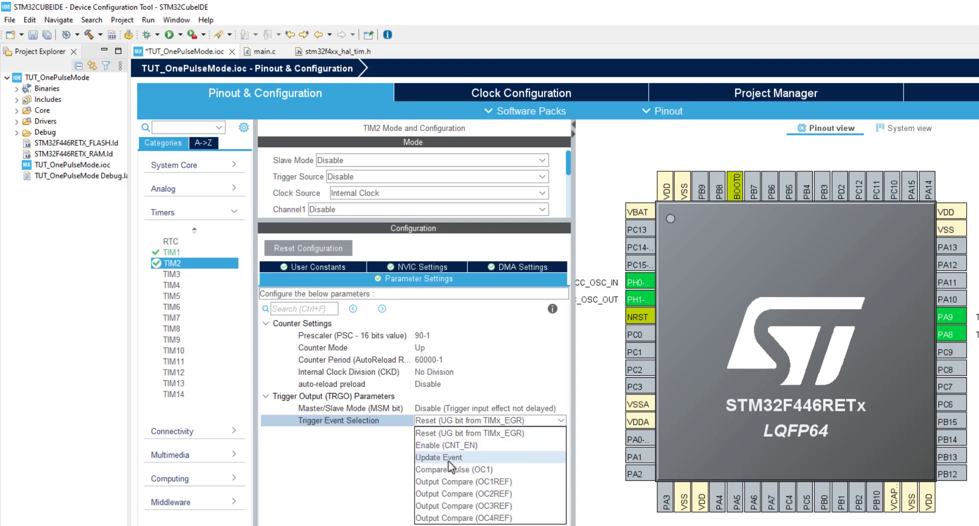
click(441, 457)
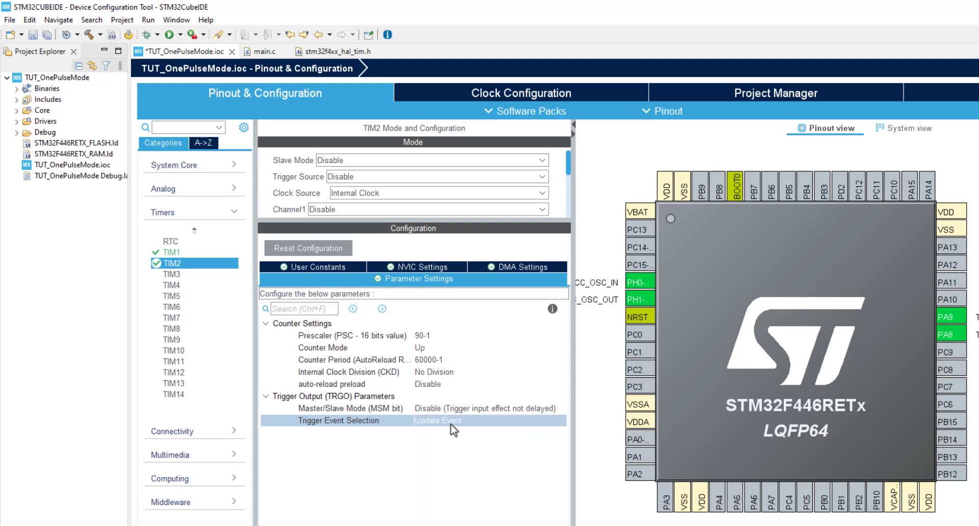
click(171, 251)
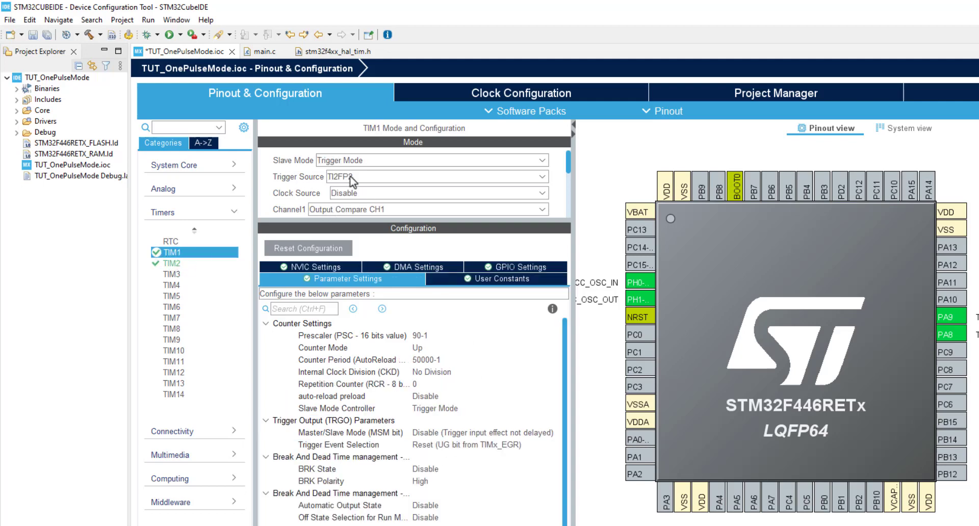
Step: Switch TIM1's trigger source from TI2FP2 to ITR1, freeing pin PA9
click(431, 176)
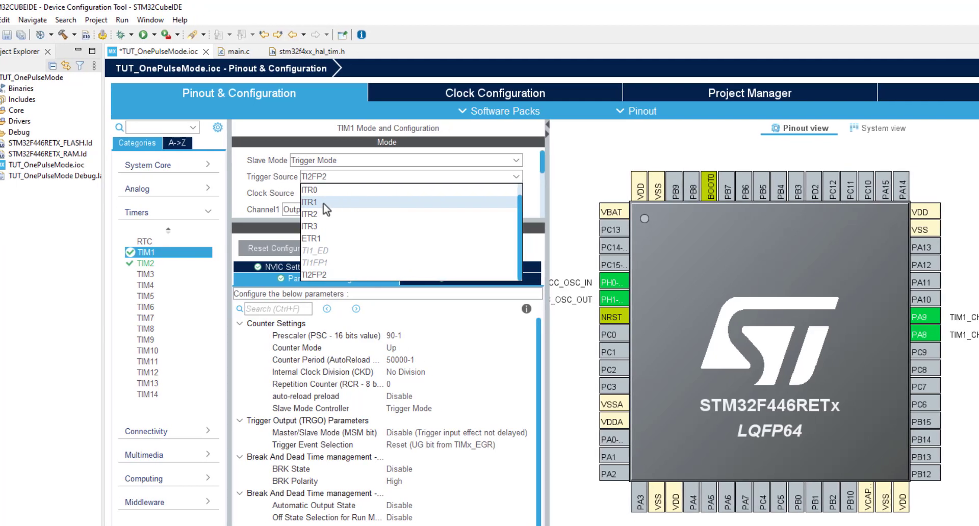
click(309, 202)
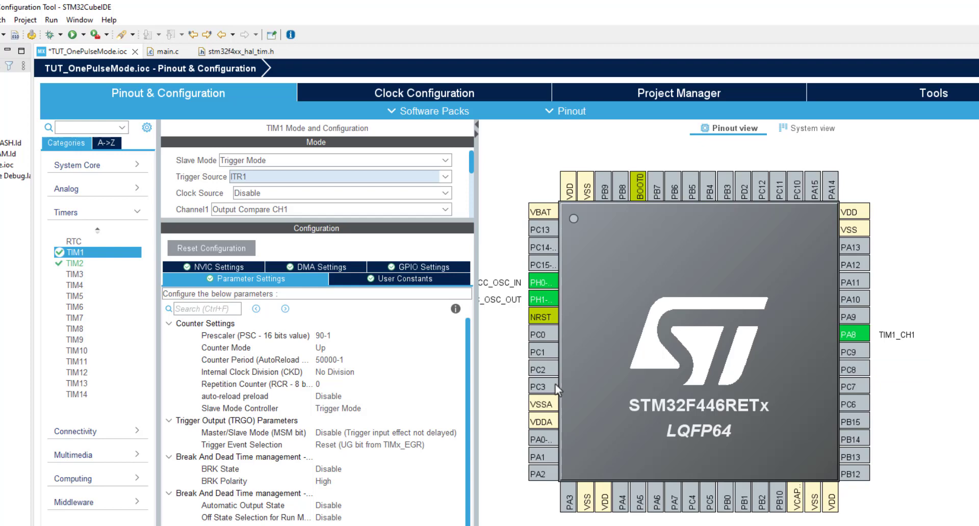
scroll(down, 3)
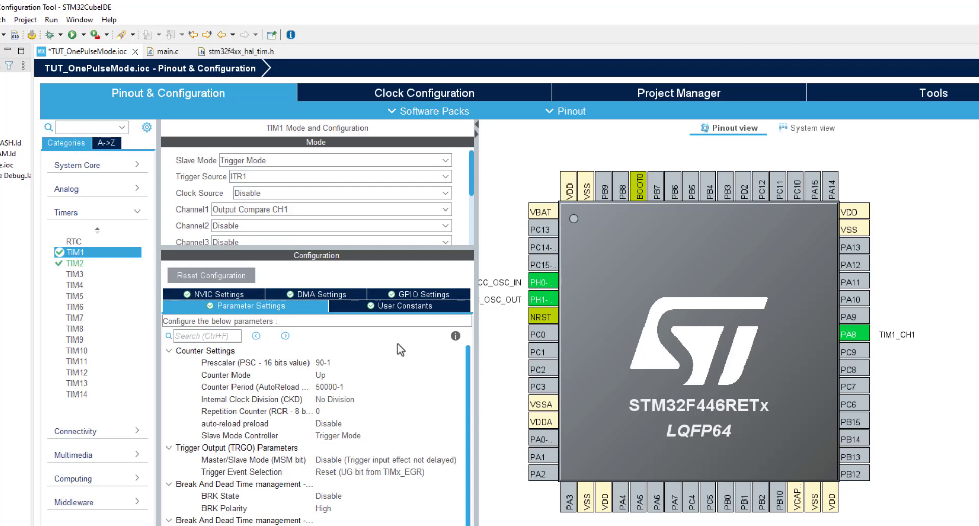
mouse_move(284, 181)
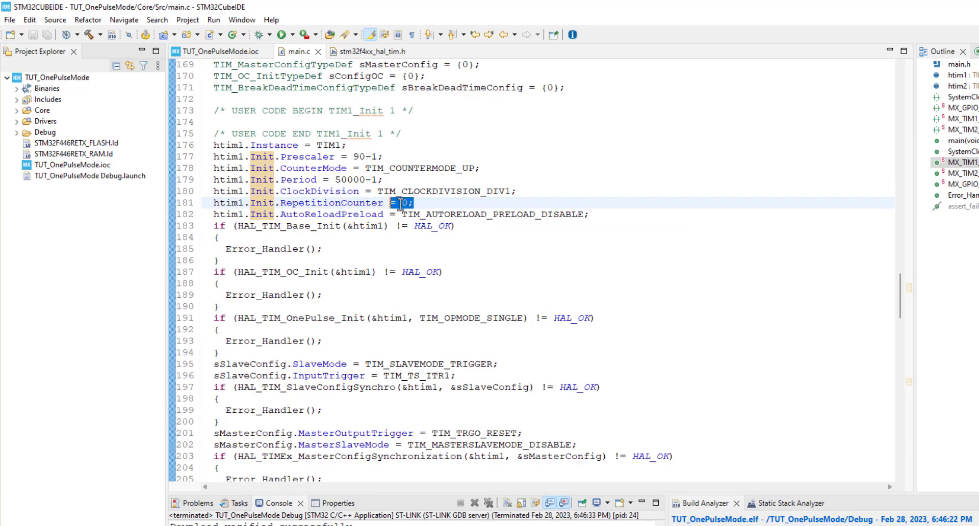
Step: Jump to TIM_OCMODE_TIMING's declaration in stm32f4xx_hal_tim.h and select TIM_OCMODE_PWM2
scroll(down, 3)
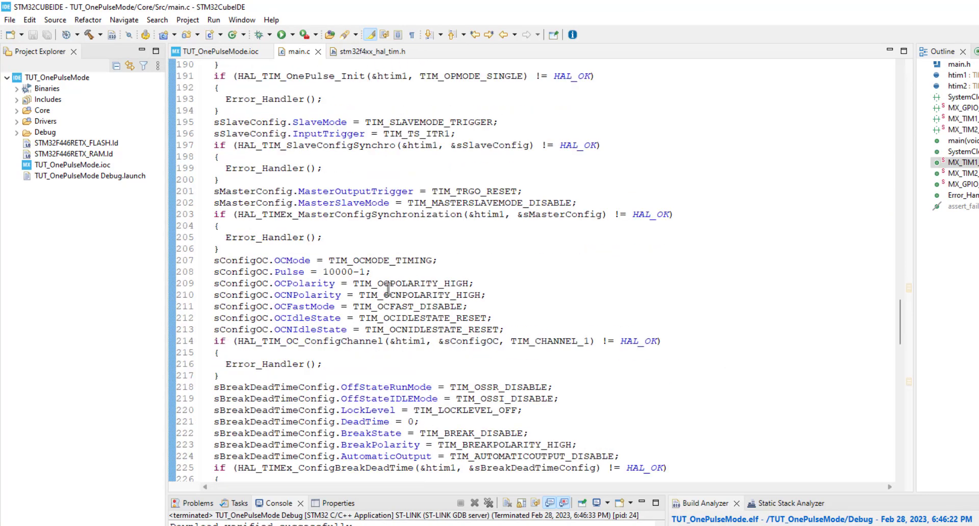
right_click(356, 260)
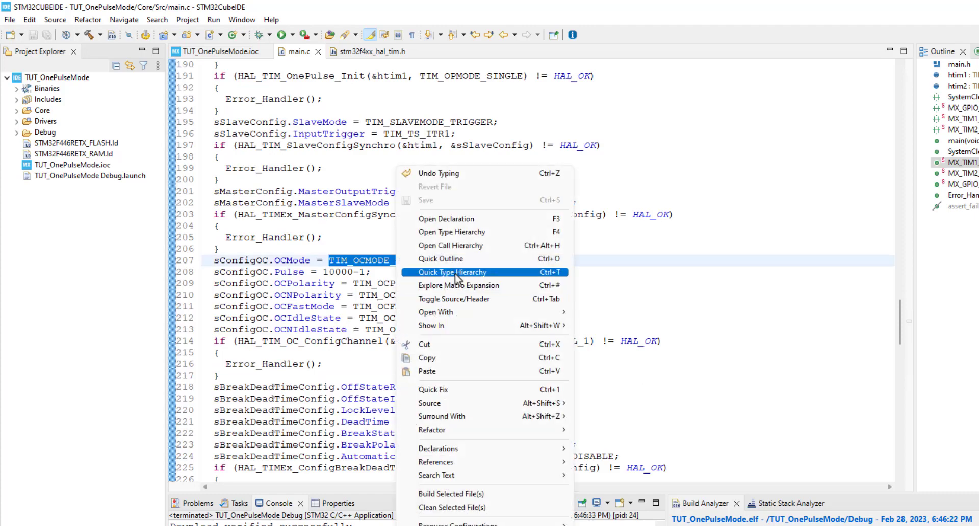
click(446, 219)
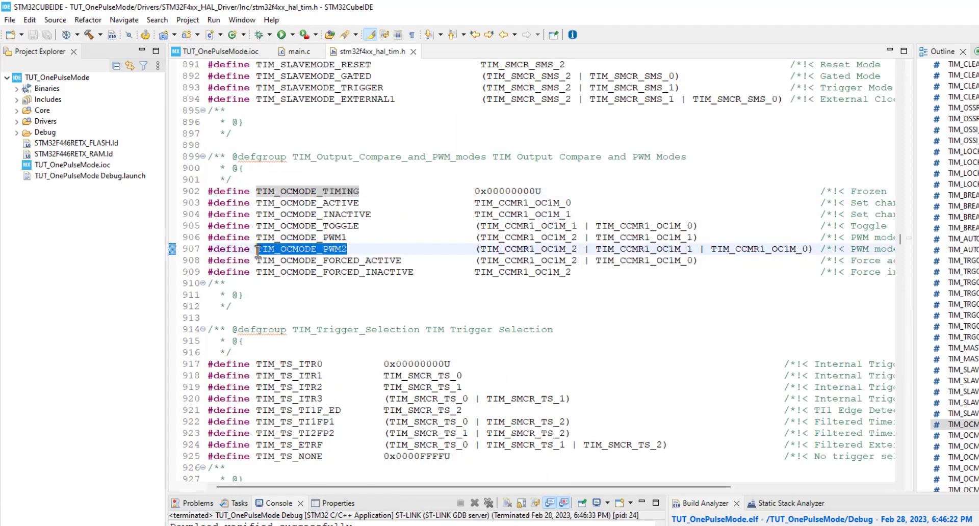
click(298, 51)
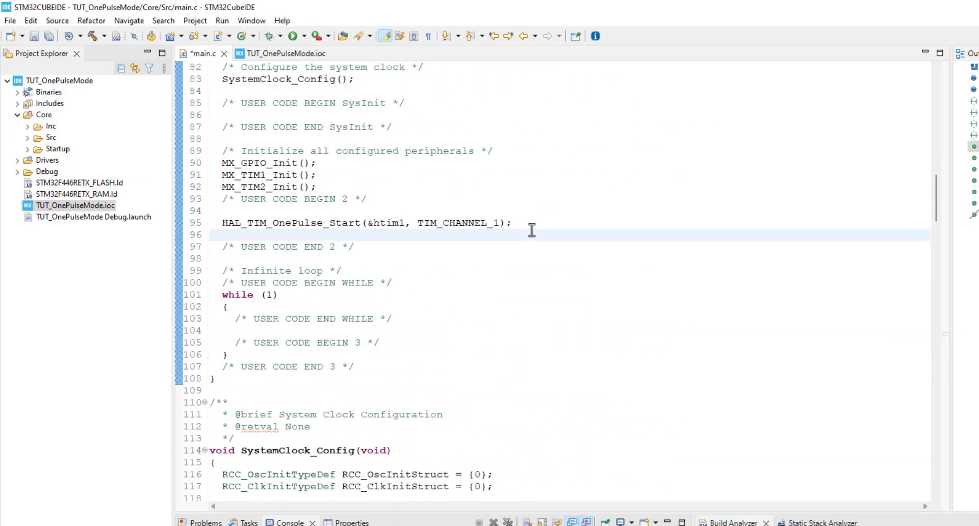
Step: Add HAL_TIM_Base_Start(&htim2); below the HAL_TIM_OnePulse_Start line
text(HAL_TIM_Base_)
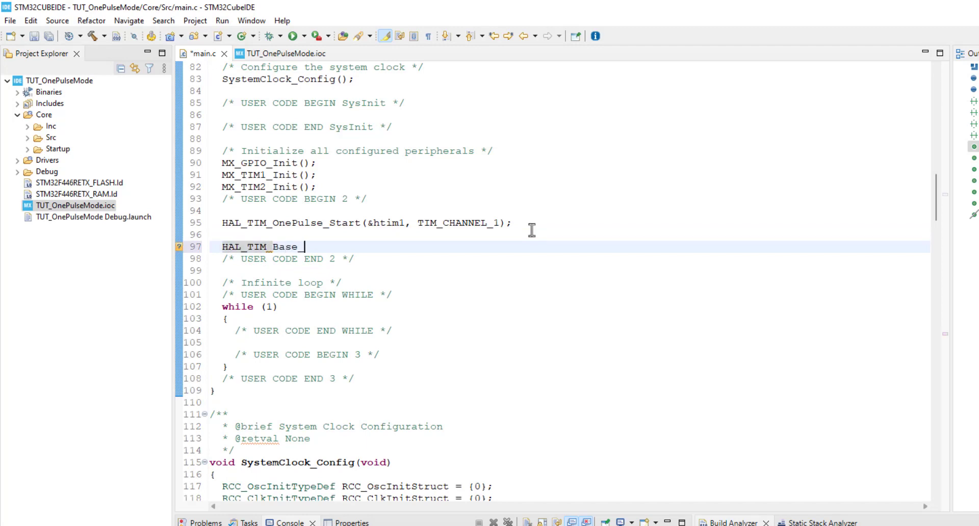
text(Start()
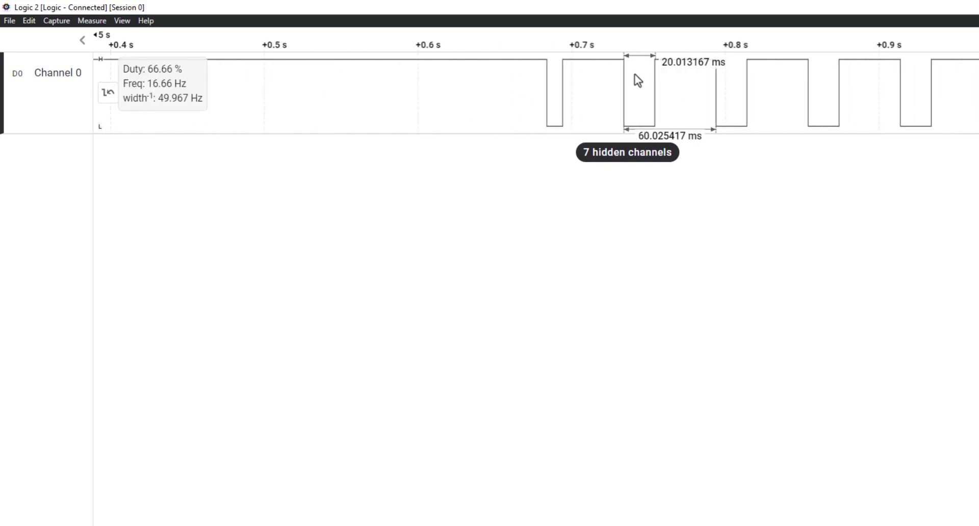
mouse_move(642, 79)
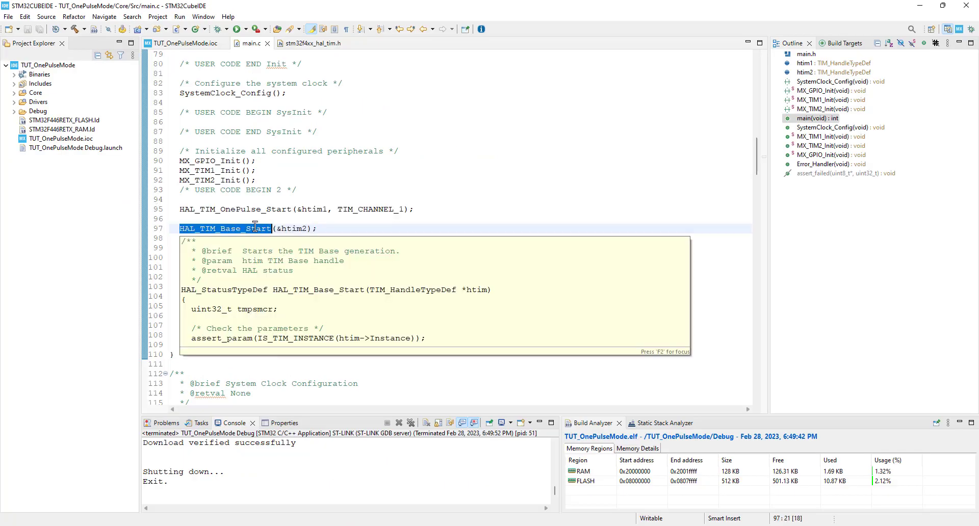
mouse_move(434, 233)
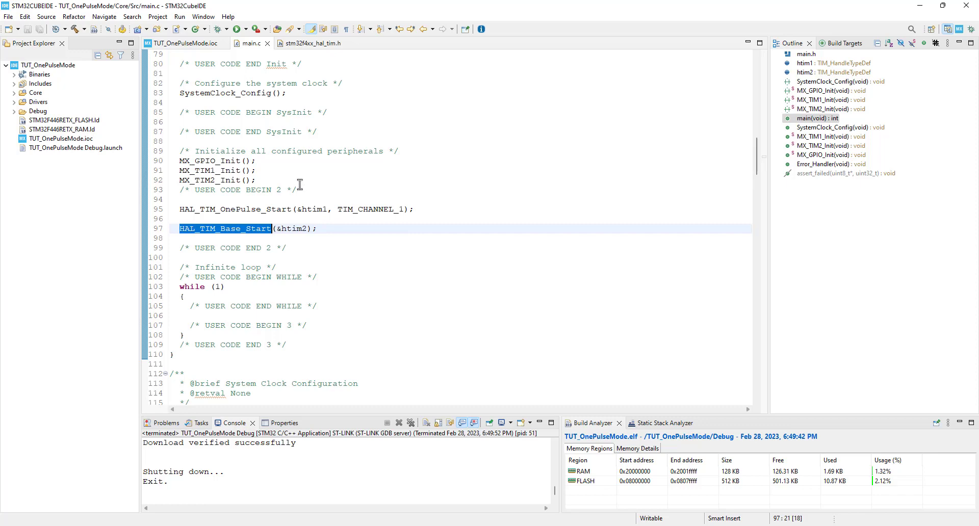
mouse_move(691, 22)
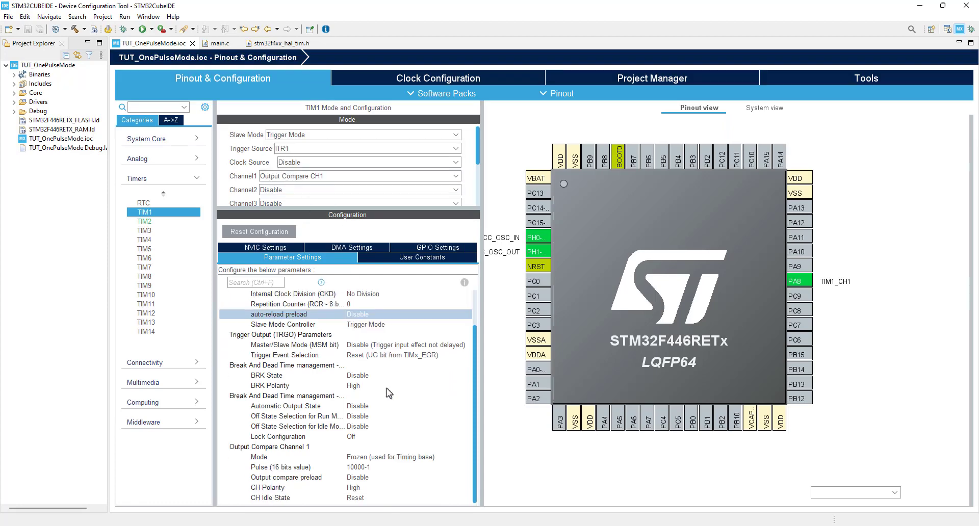
Step: Check TIM1 channel 1 output compare mode, then close all editor tabs
click(405, 457)
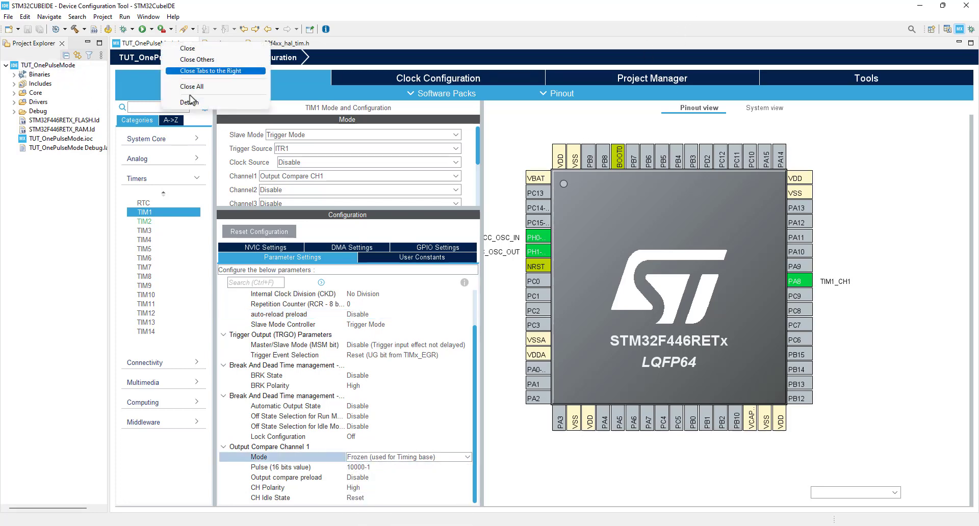
click(191, 86)
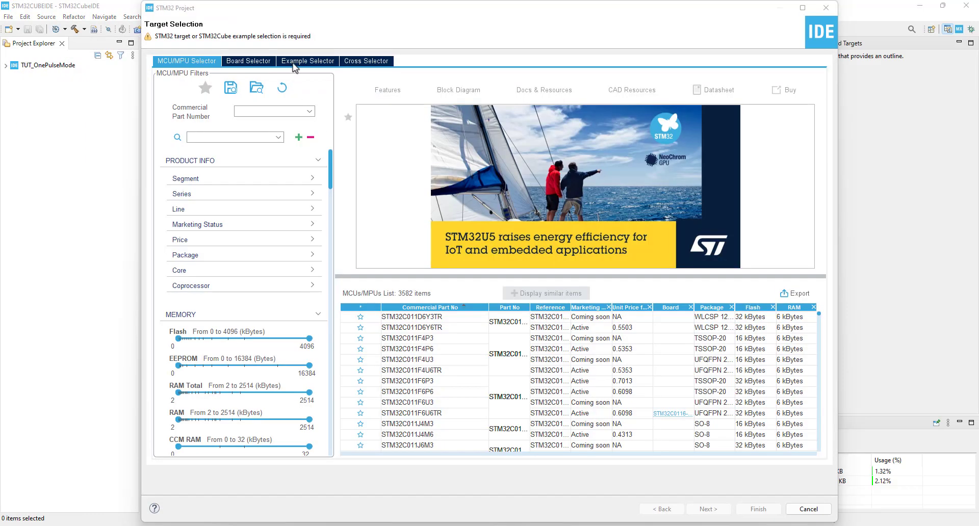
Step: Name the project TUT_OnePulseMode_2, finish, and accept default peripheral initialisation
click(248, 61)
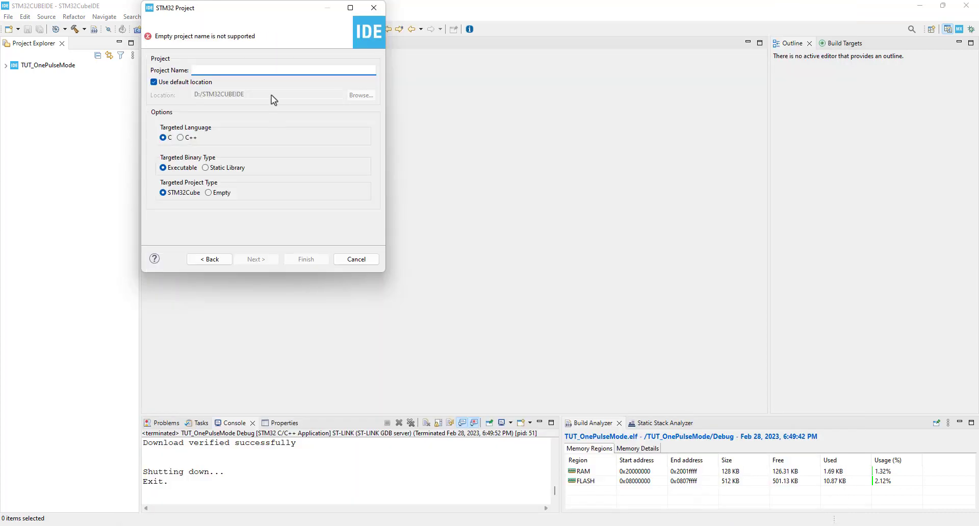
text(TUT_OneP)
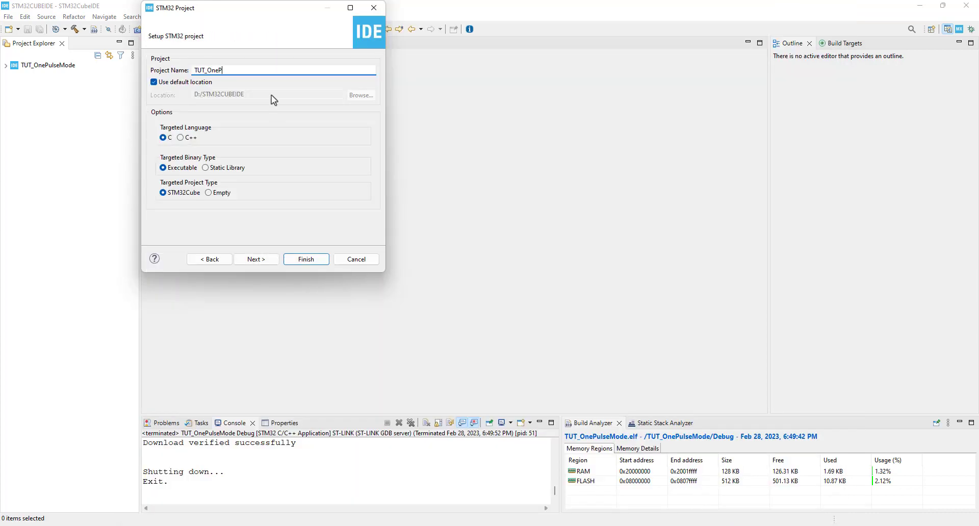
click(305, 259)
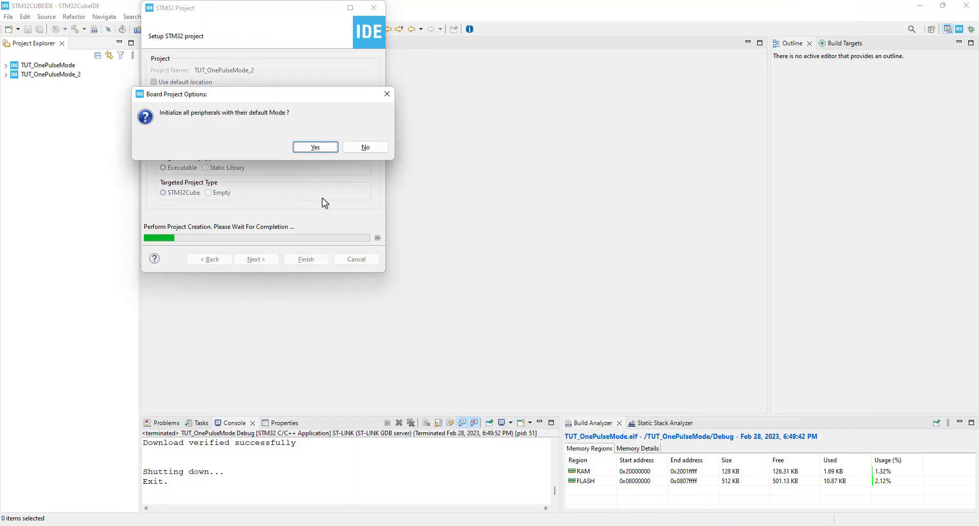
click(315, 146)
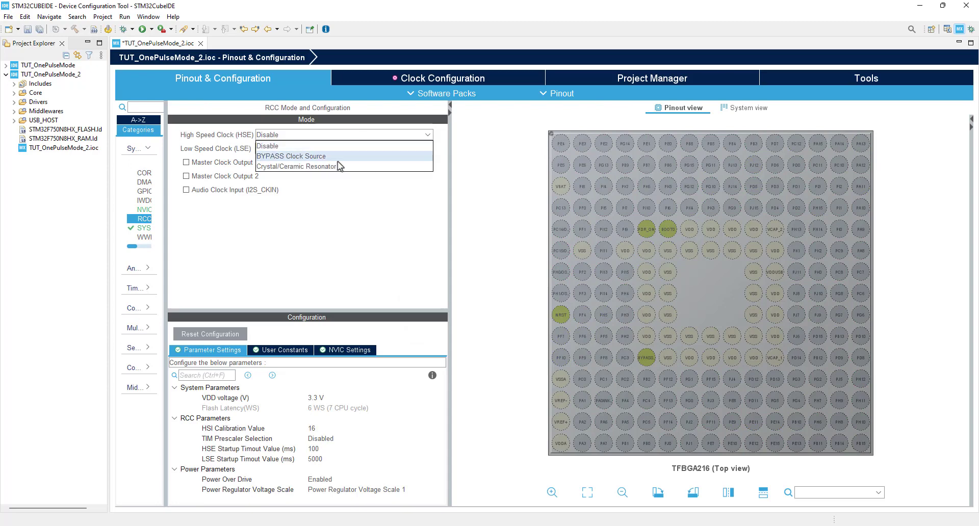
Step: Set HSE to crystal resonator and TIM3 to Combined Reset Trigger on TI2FP2 with CH1 output compare
click(442, 78)
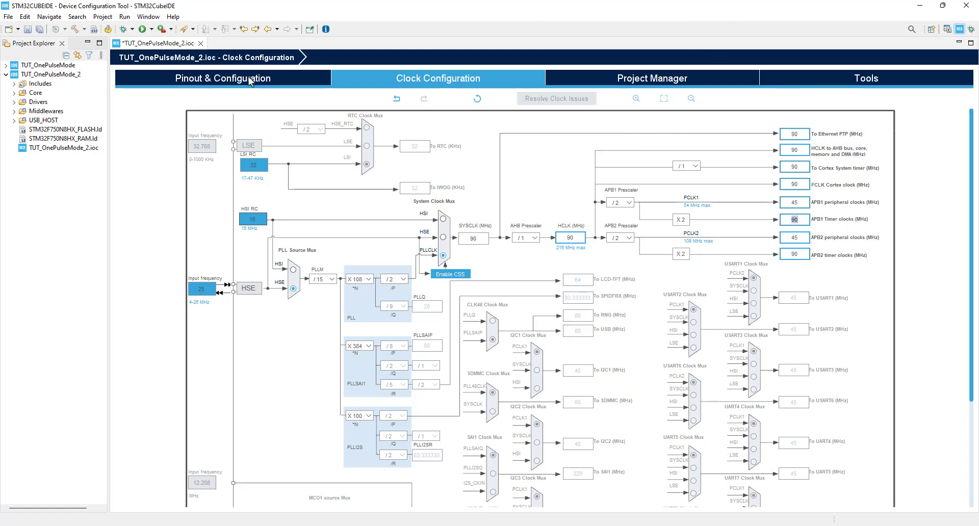
click(223, 78)
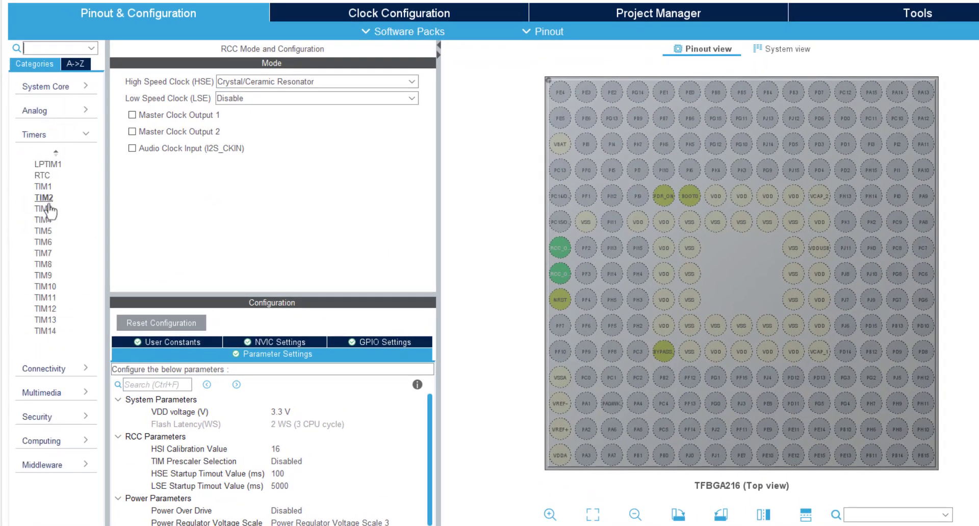
click(35, 208)
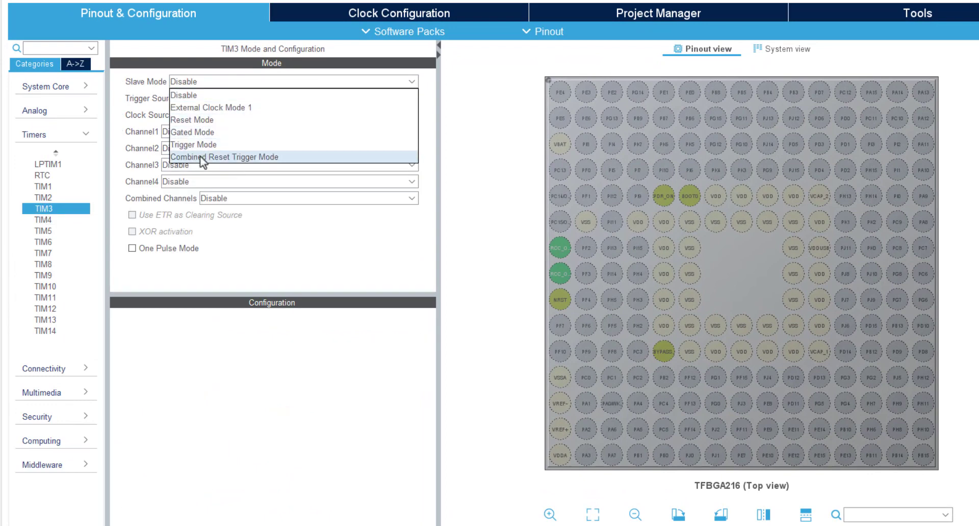
mouse_move(251, 163)
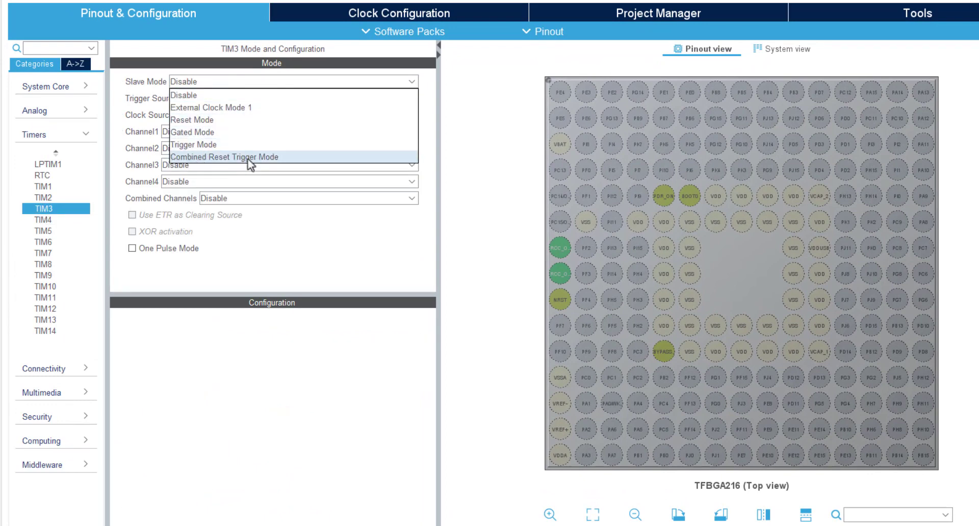
click(224, 157)
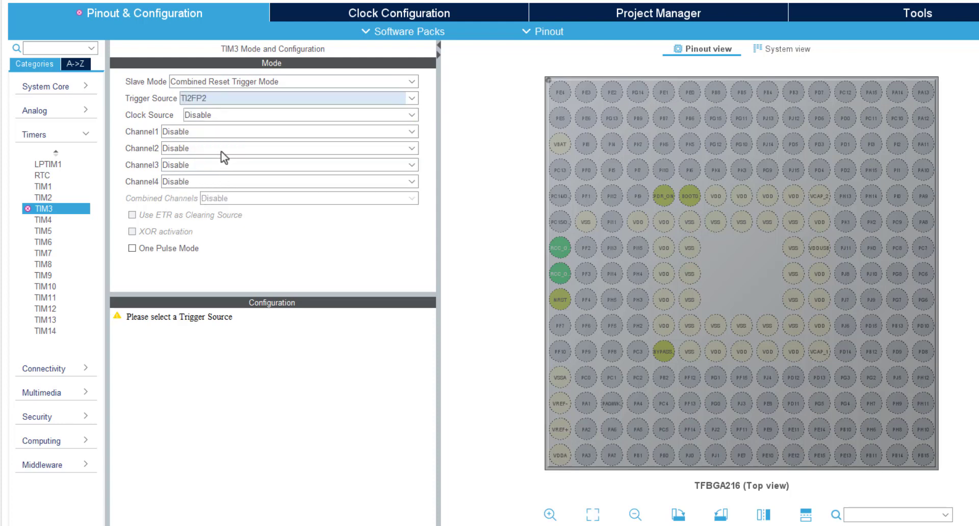
click(292, 132)
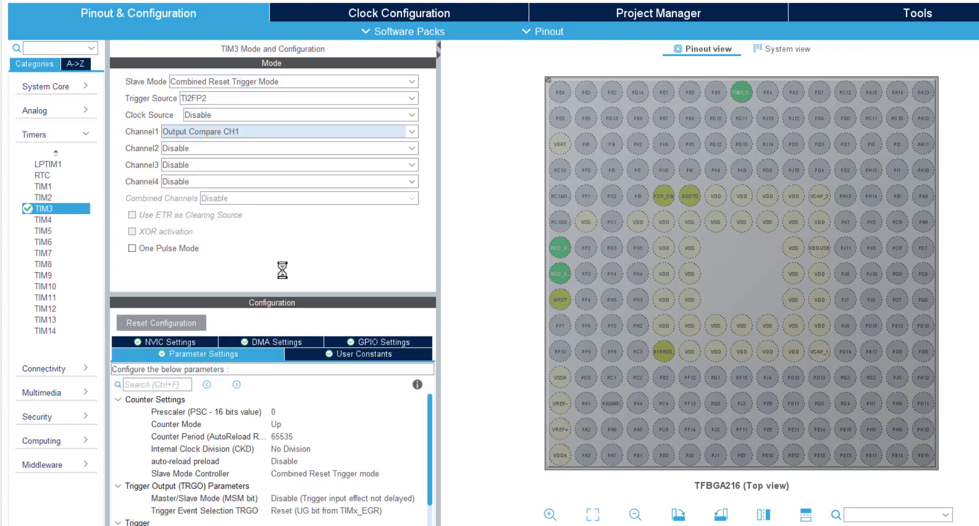
click(129, 248)
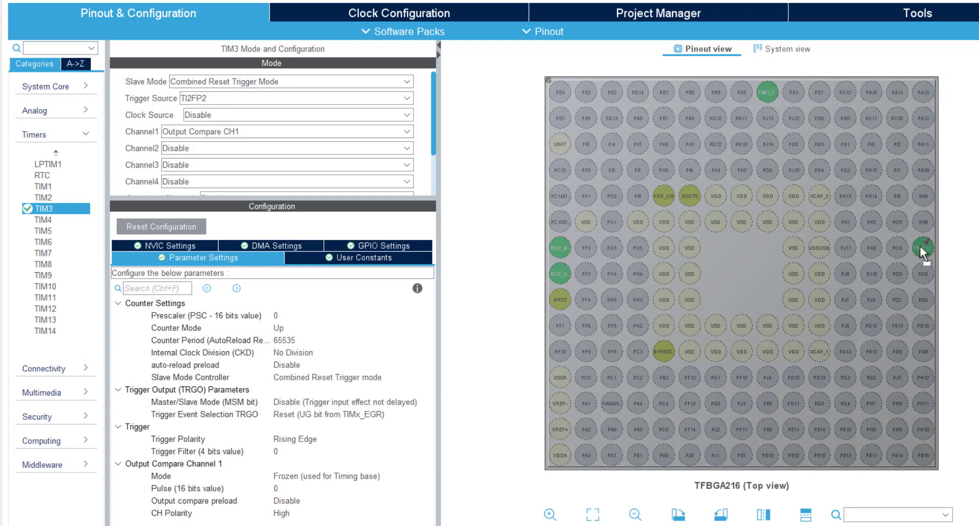
mouse_move(923, 248)
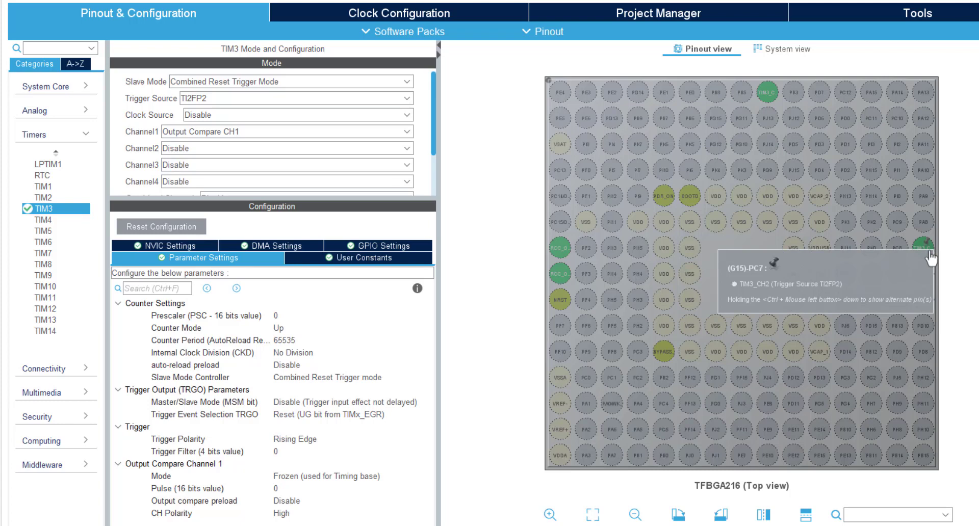
mouse_move(766, 92)
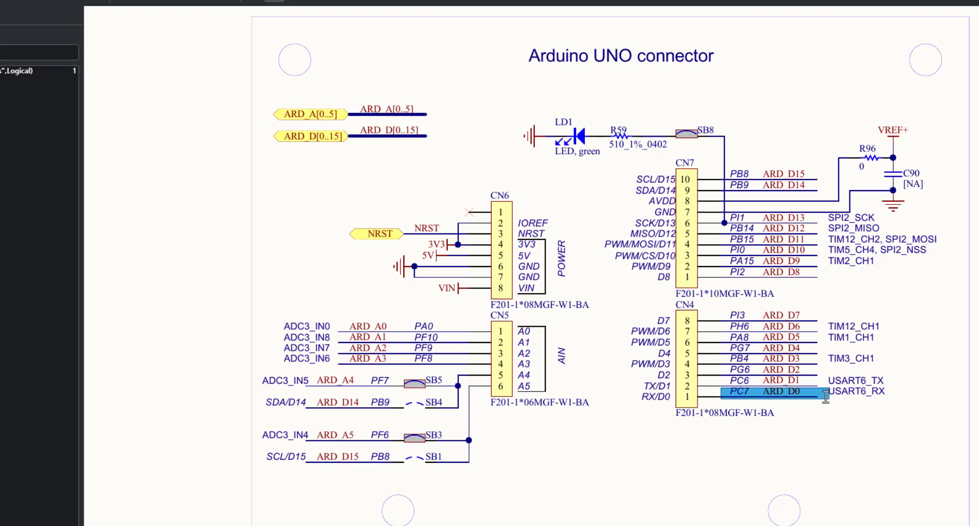
Step: Highlight the PC7 line wired to ARD_D0 on the Arduino connector schematic
click(764, 370)
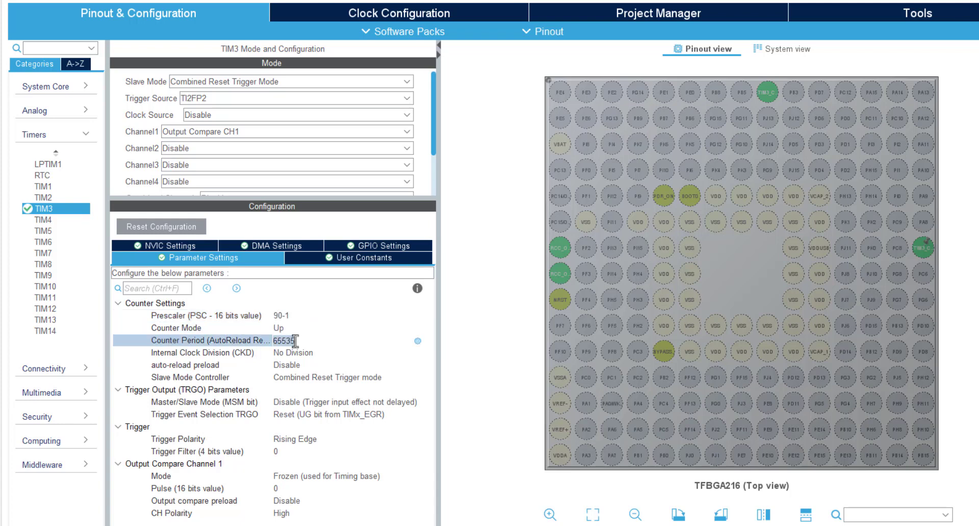
Step: Set TIM3 period 50000-1 and CH1 Retriggerable OPM2, add pin PA0, and generate code
text(50000-1)
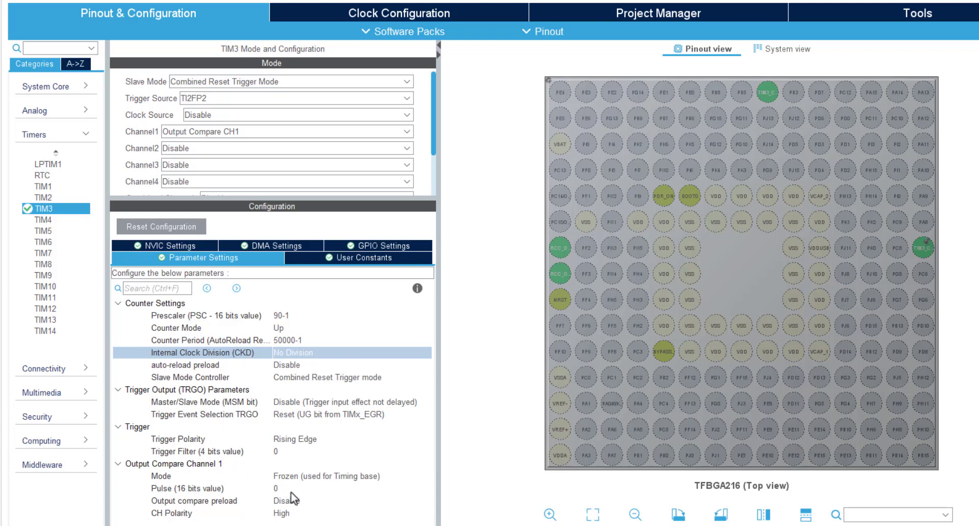
click(370, 489)
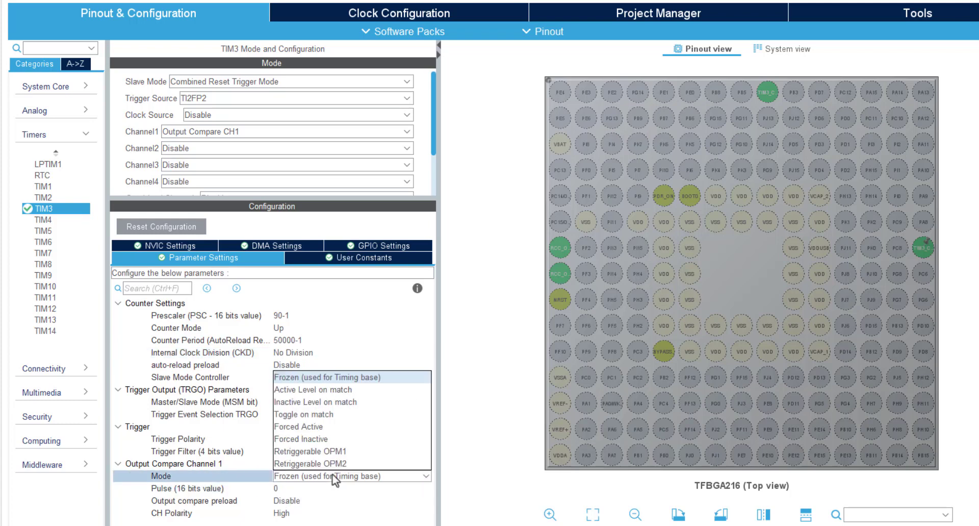
mouse_move(321, 463)
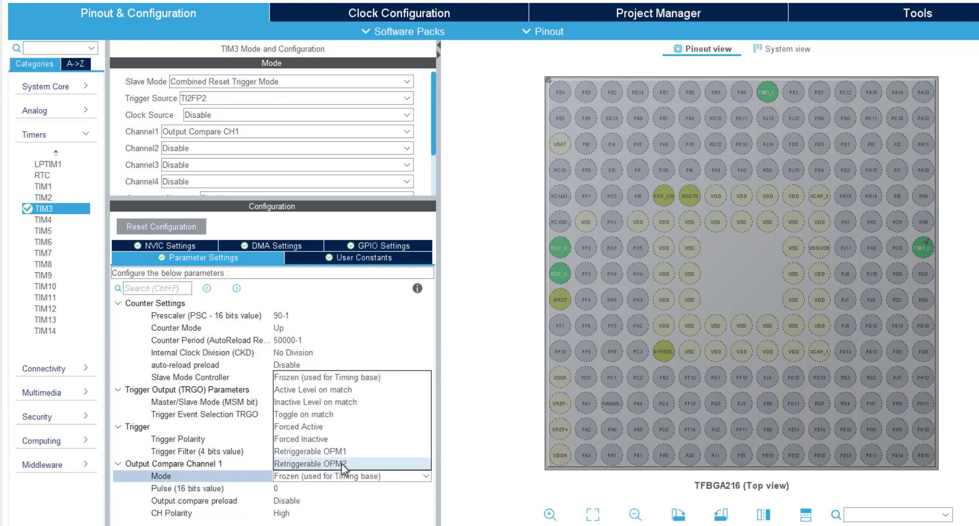
click(327, 463)
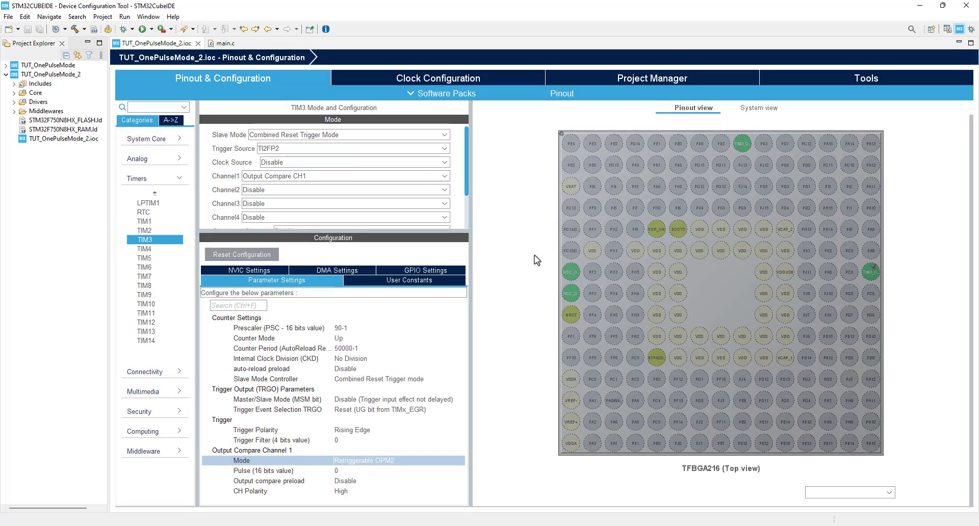
text(a0)
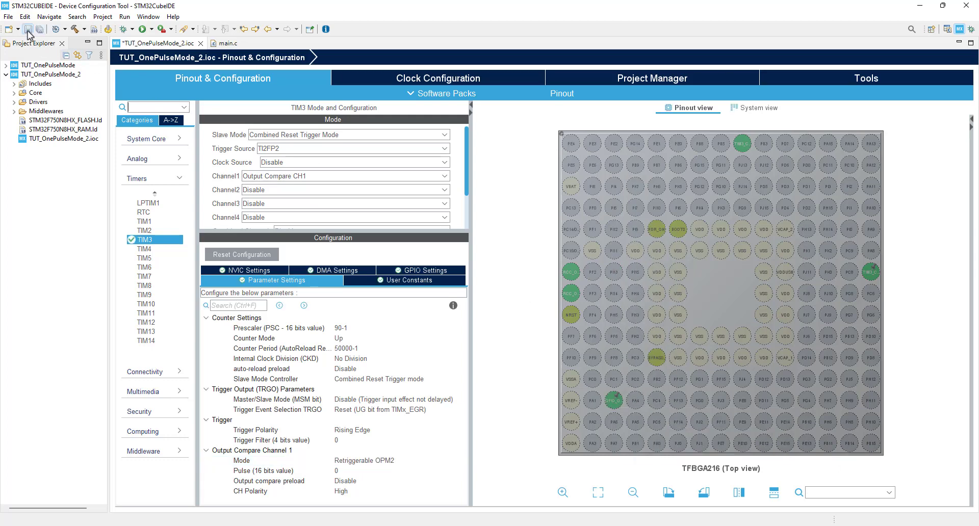
click(32, 29)
text(H)
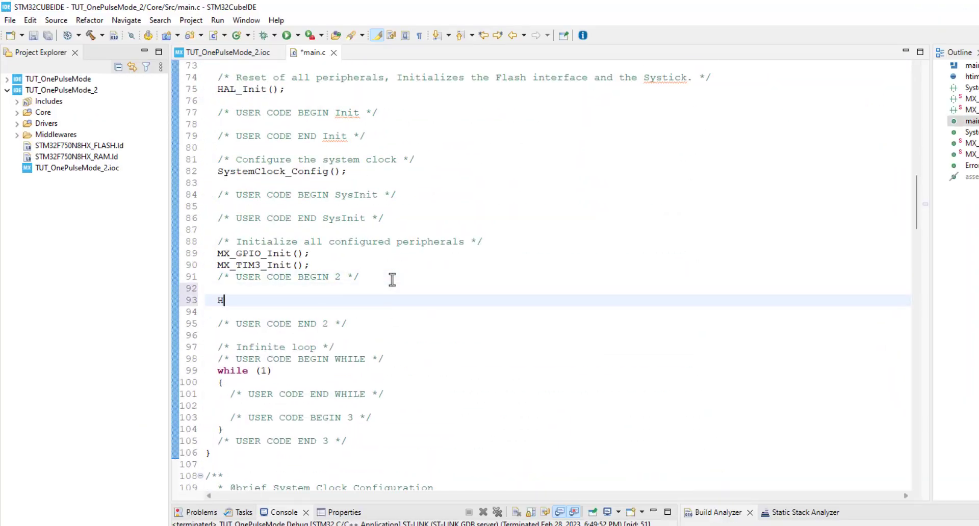
Step: Add HAL_TIM_OnePulse_Start(&htim3, TIM_CHANNEL_1) and a PA0-pulsing loop, then build and run
text(AL_TIM_Onepu)
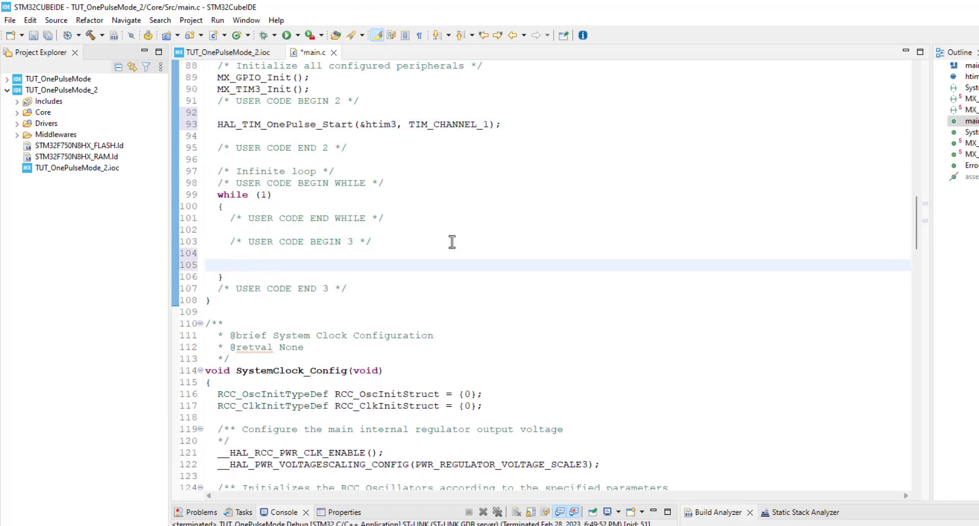
text(HAL_GPIO_WritePin(GPIOA, GPIO_PIN_, PinState)
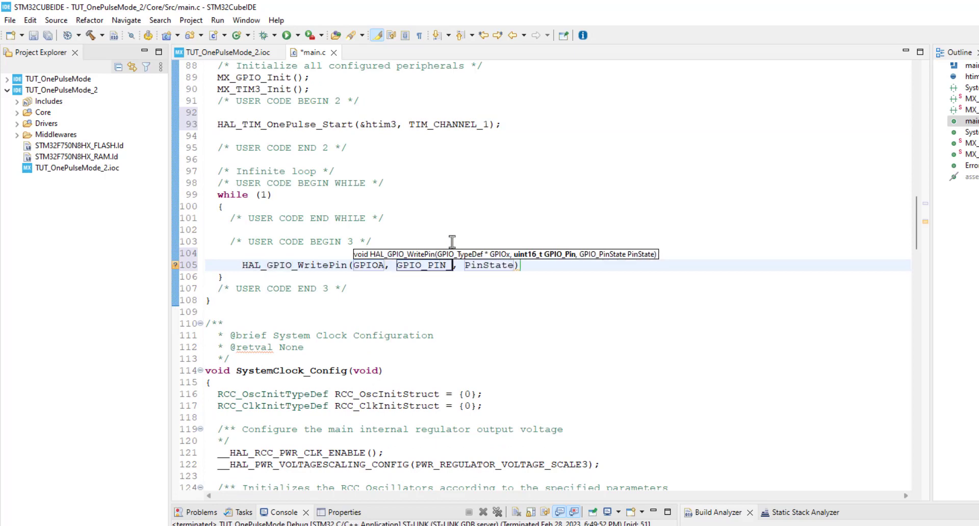
text(GPIO_PIN_0, 1);)
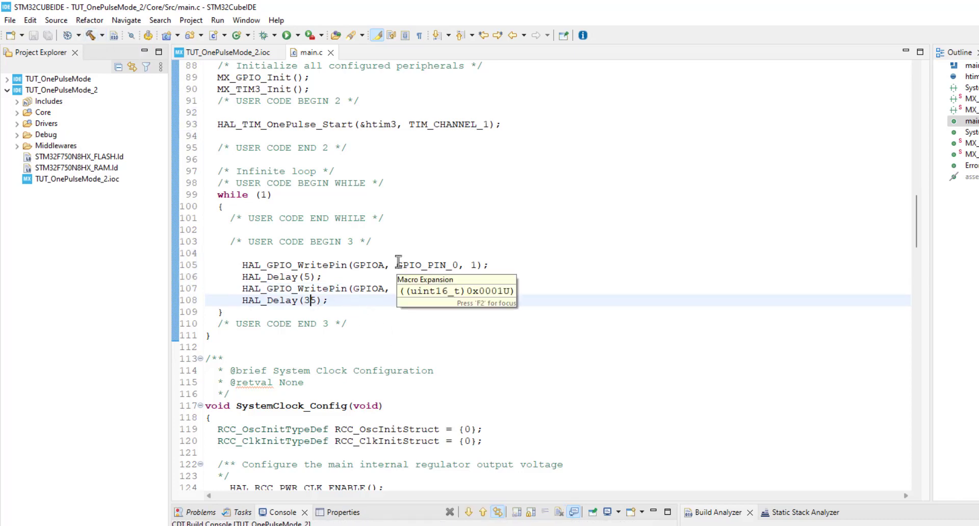
click(239, 29)
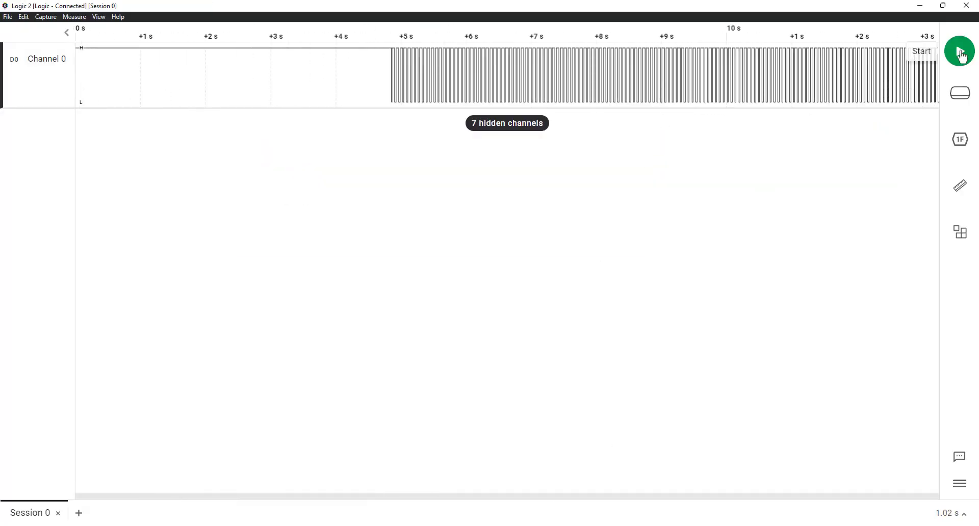
Step: Capture Channel 0 in Logic 2 twice, then stop the capture
click(960, 50)
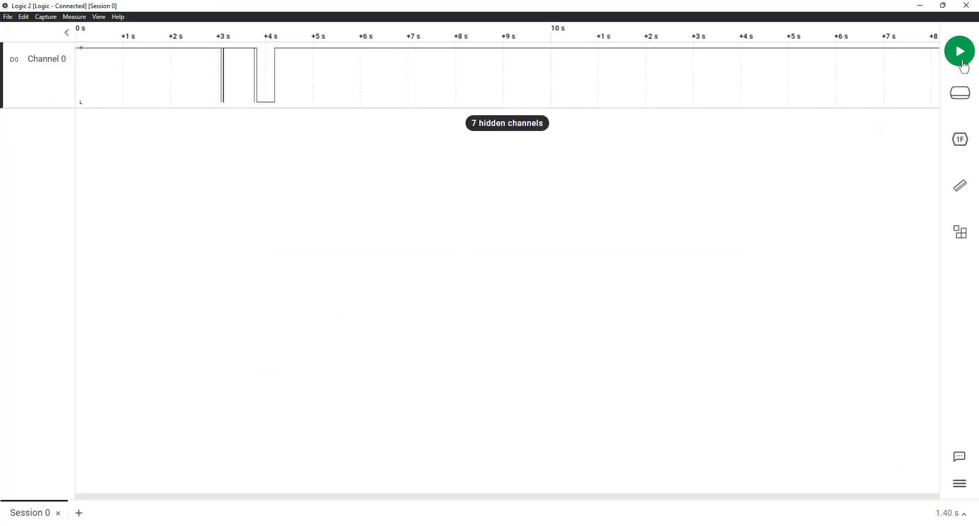
click(960, 51)
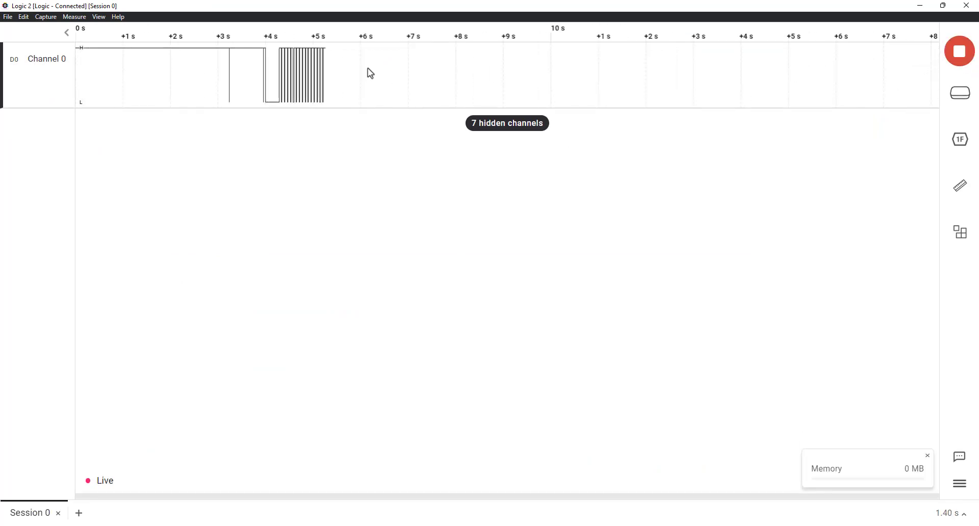
mouse_move(959, 50)
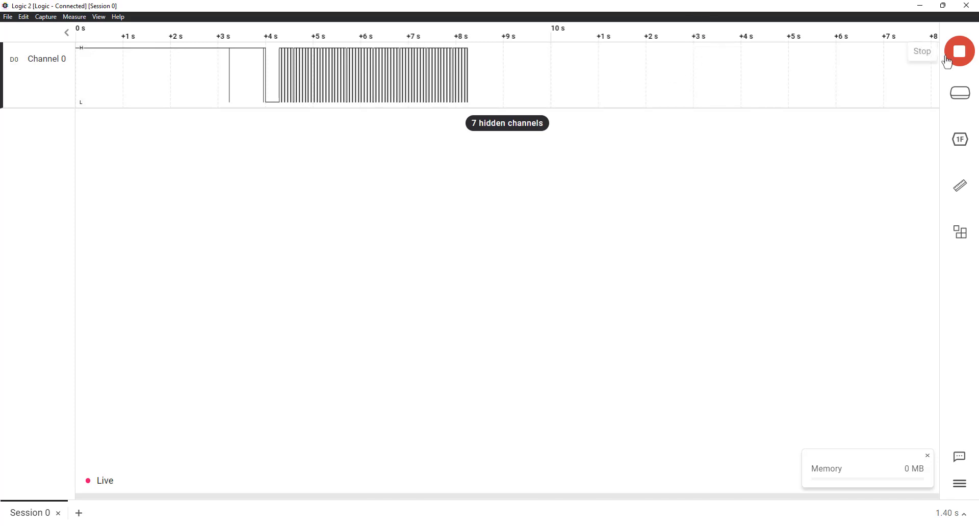
click(959, 50)
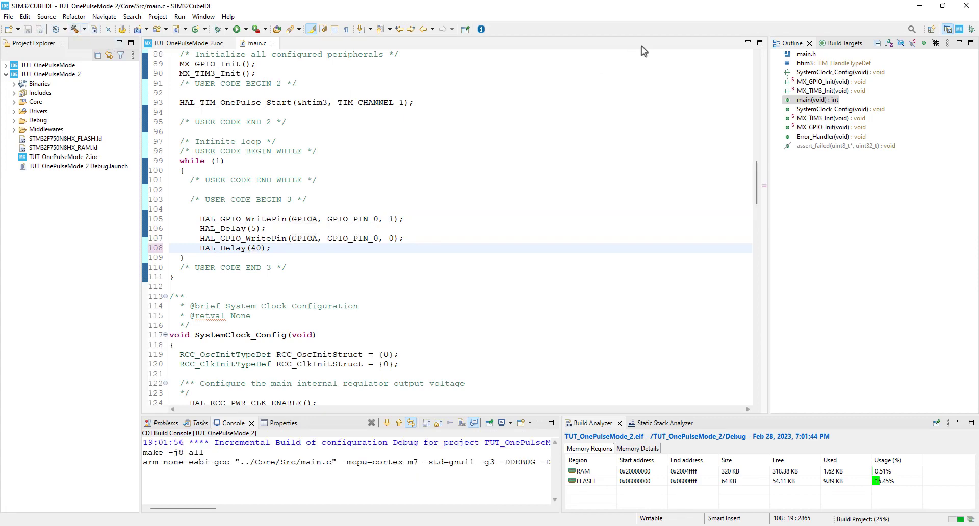
Step: Rebuild and flash the updated program (pin 0 low, 40 ms delay) to the board
click(239, 29)
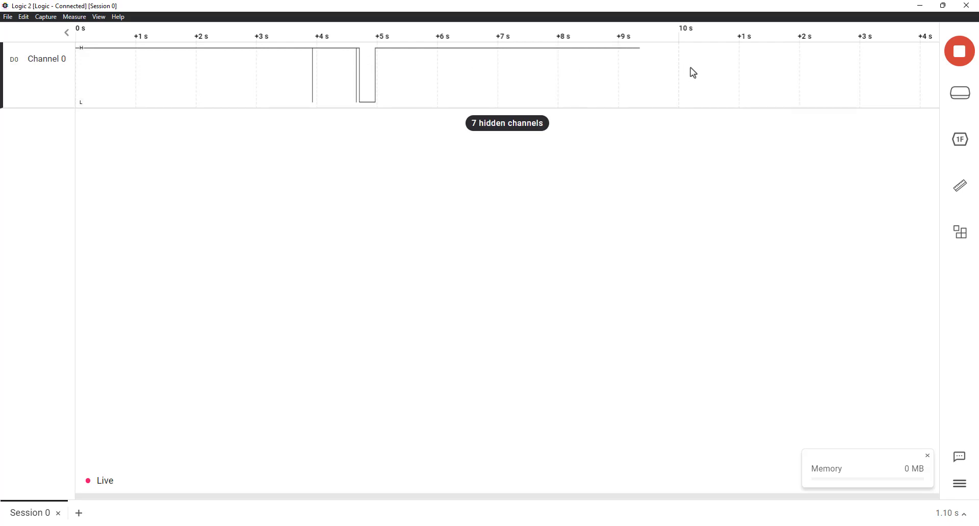
Step: Stop the live Logic 2 capture showing Channel 0's single low pulse
click(959, 51)
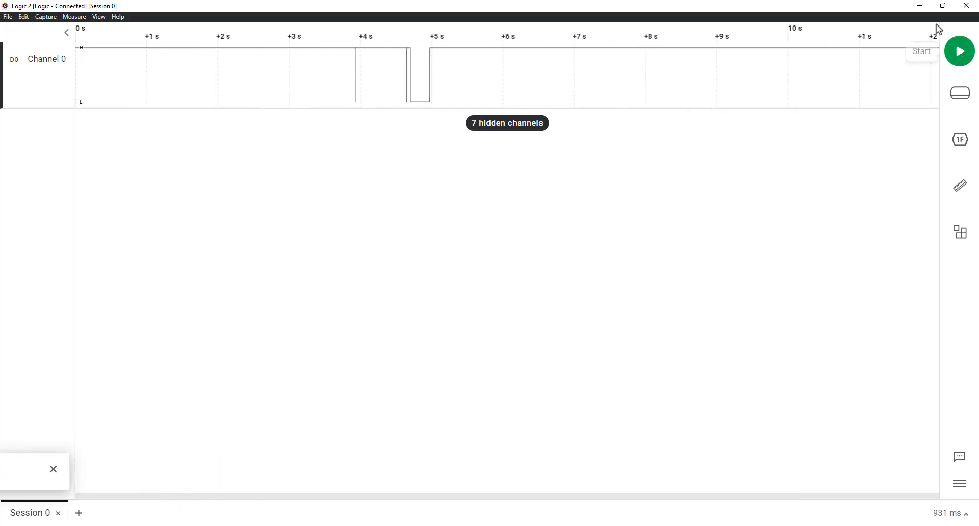